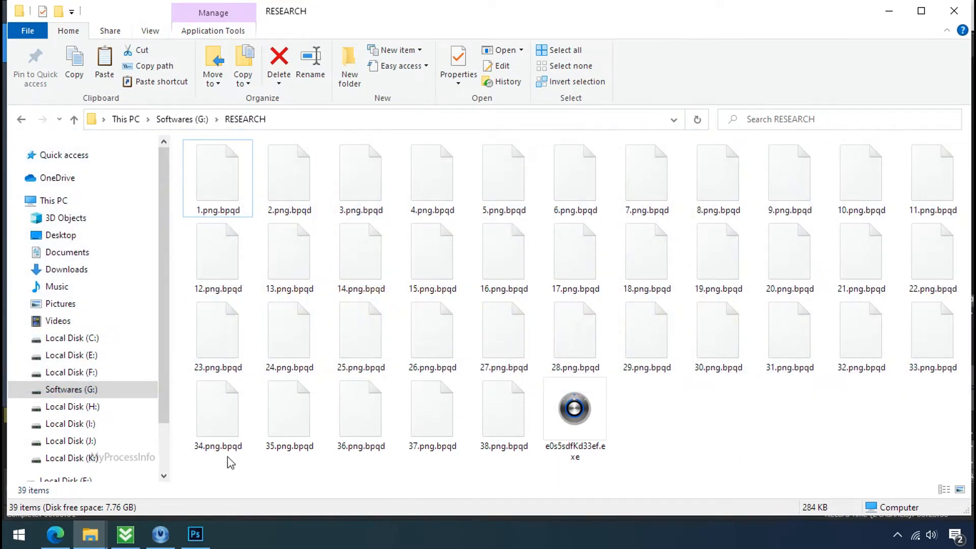
After browsing the encrypted .bpqd images, rename 16.png.bpqd to 16.png and confirm the extension change
{"action": "left_click", "coordinate": [289, 250]}
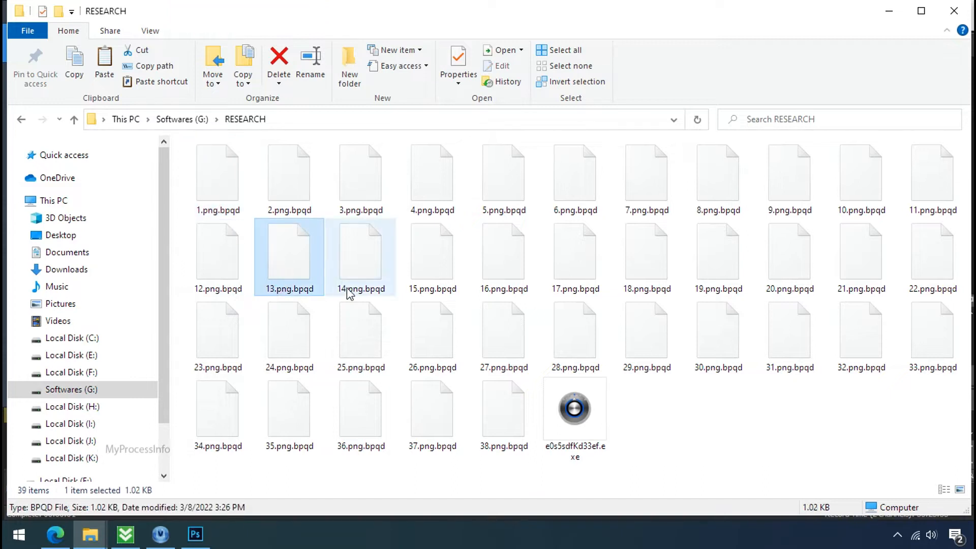
{"action": "left_click", "coordinate": [432, 337]}
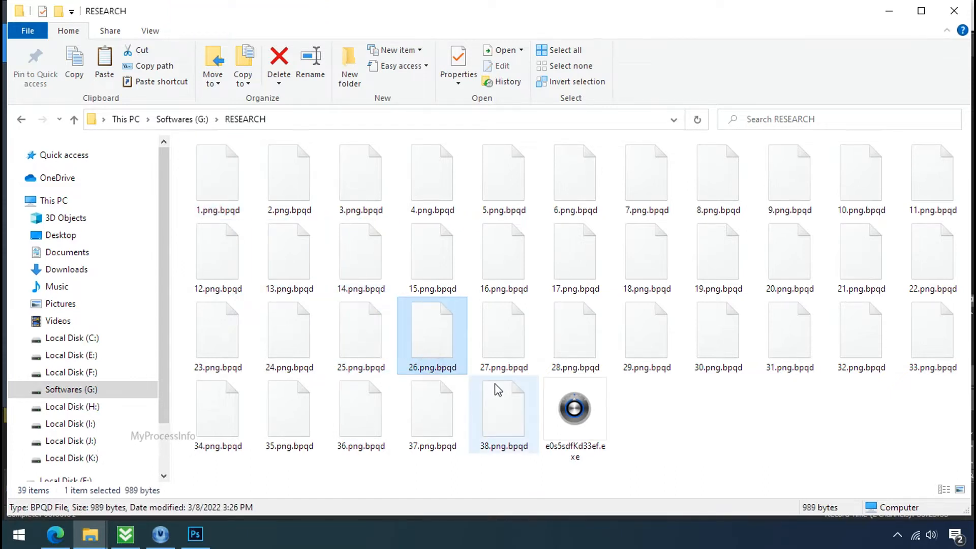
{"action": "left_click", "coordinate": [573, 252]}
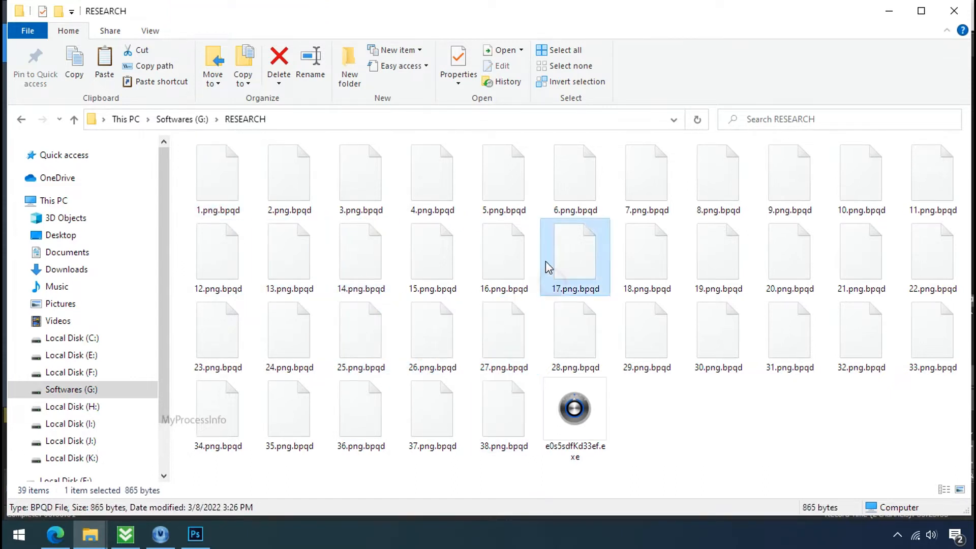
{"action": "left_click", "coordinate": [503, 255]}
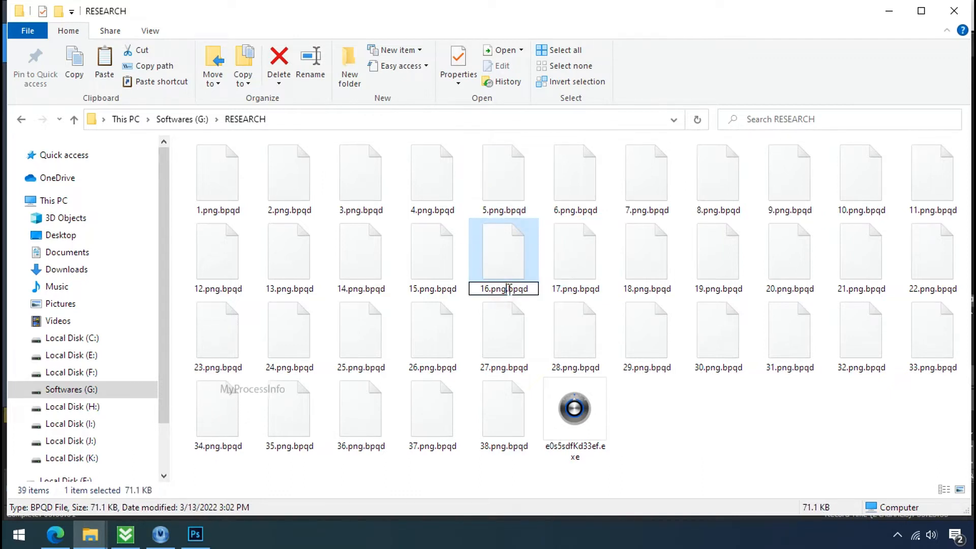
{"action": "key", "text": "enter"}
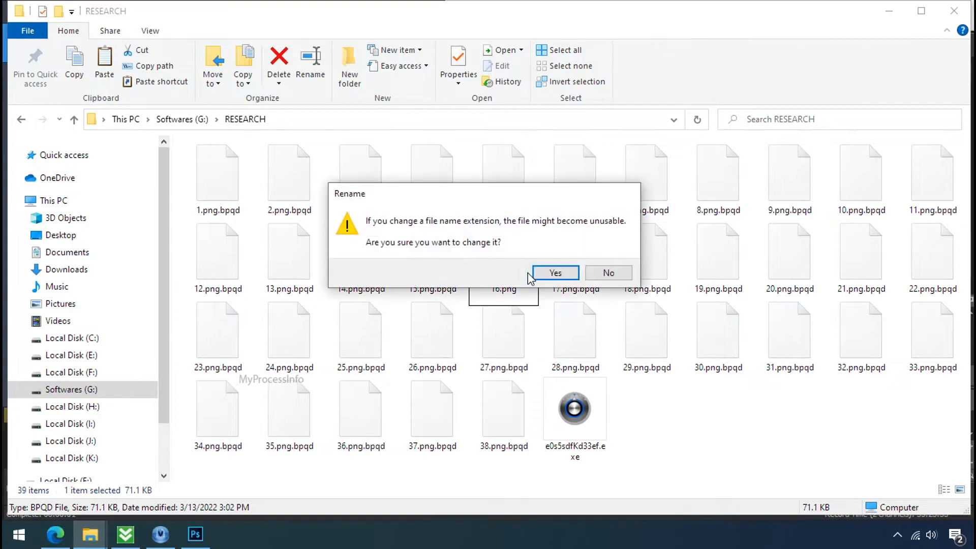
{"action": "left_click", "coordinate": [554, 272]}
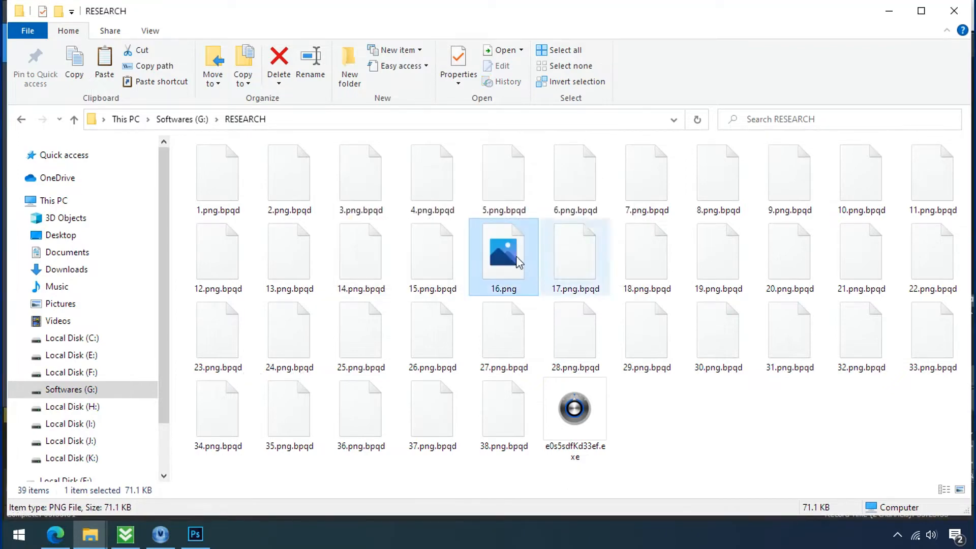
Rename Testing IMG file.png.bpqd to Testing IMG file.png, confirm the extension change, and open it
{"action": "left_click", "coordinate": [60, 235]}
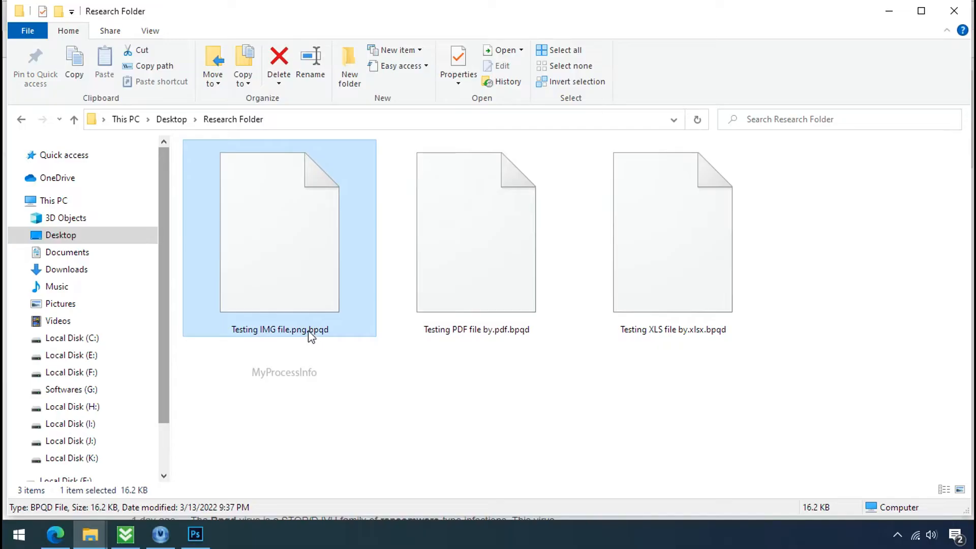
{"action": "left_click", "coordinate": [280, 329]}
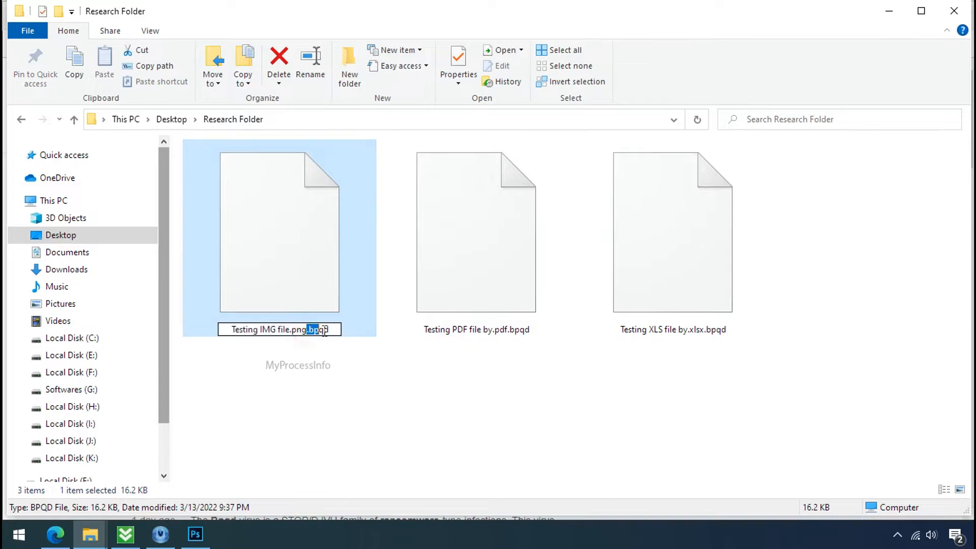
{"action": "key", "text": "Enter"}
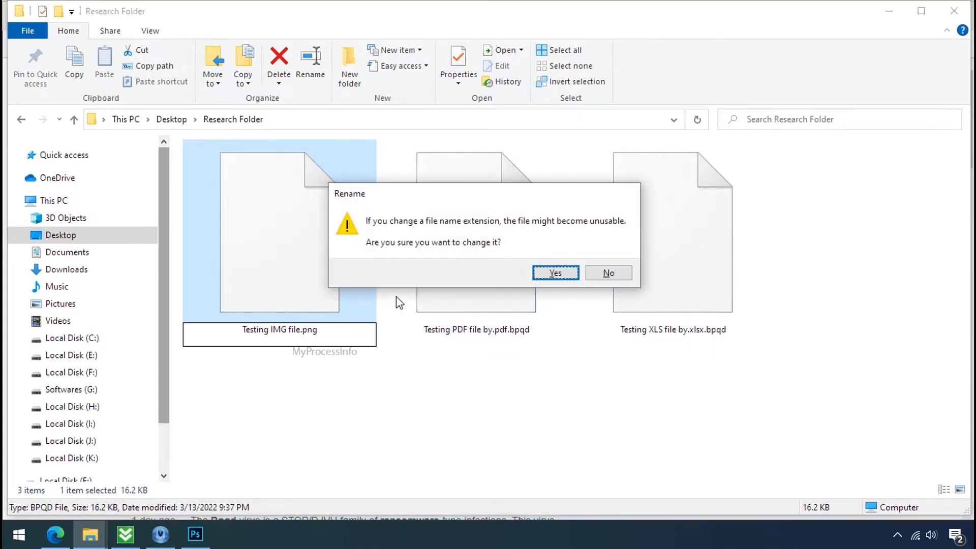
{"action": "left_click", "coordinate": [554, 273]}
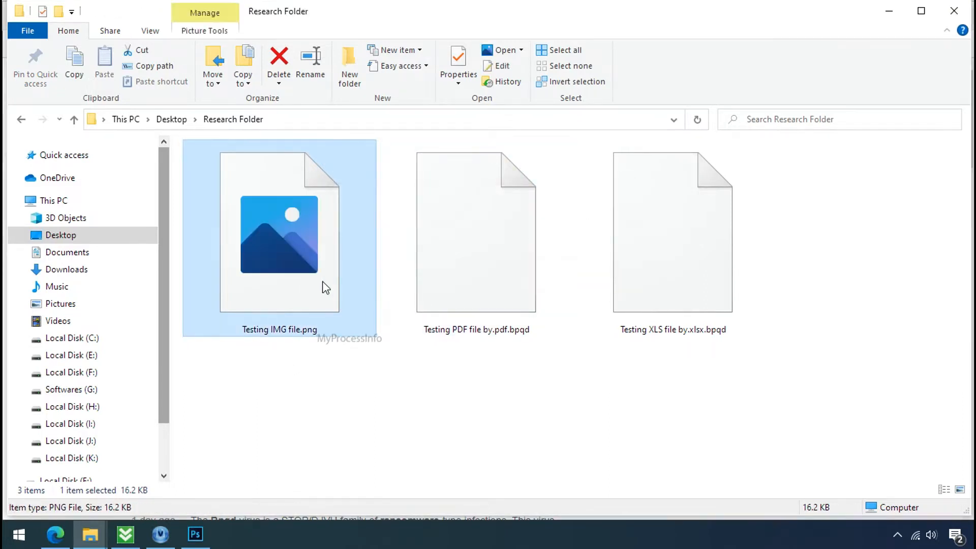
{"action": "double_click", "coordinate": [279, 234]}
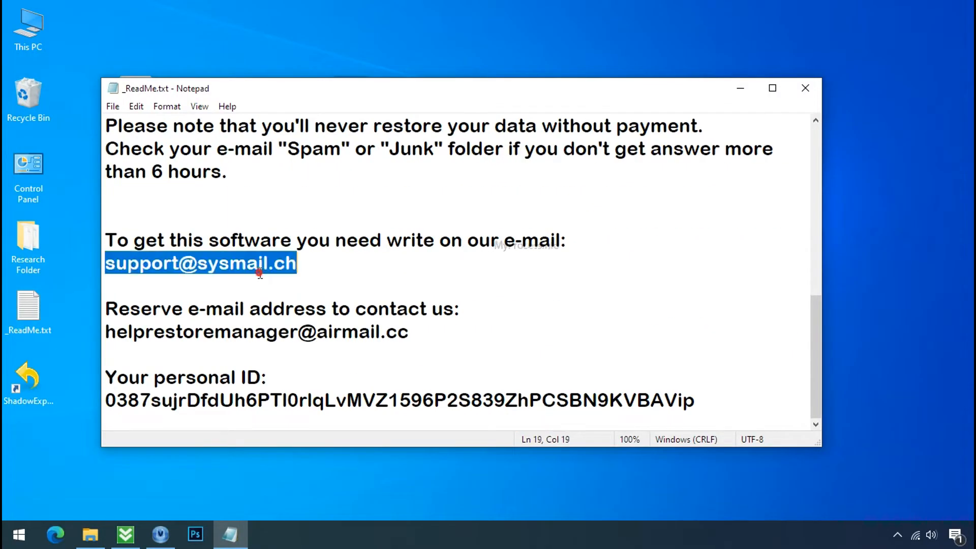
Review the ransom note's contact addresses, then download BDRansomRecognitionTool.exe from the Bitdefender link
{"action": "double_click", "coordinate": [257, 332]}
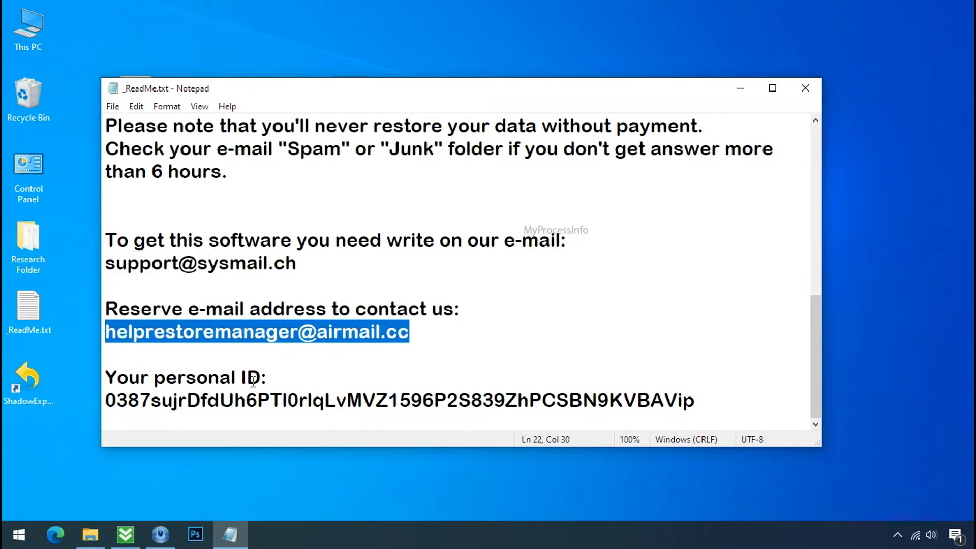
{"action": "scroll", "scroll_direction": "up", "scroll_amount": 3}
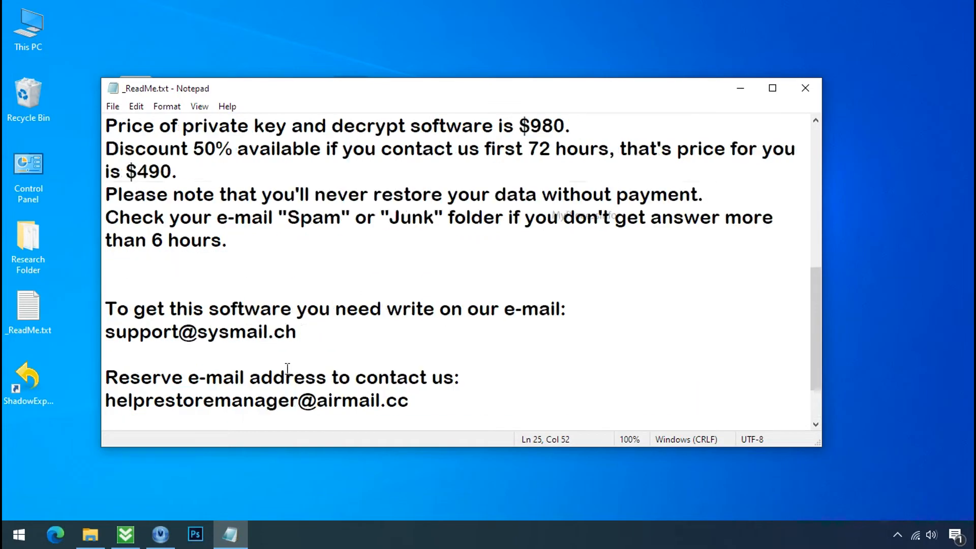
{"action": "scroll", "scroll_direction": "up", "scroll_amount": 3}
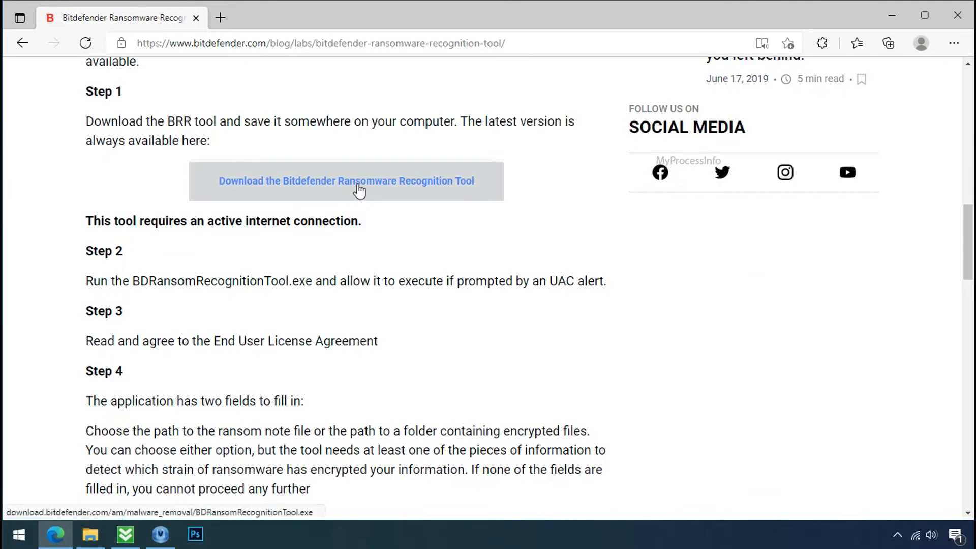
{"action": "left_click", "coordinate": [345, 181]}
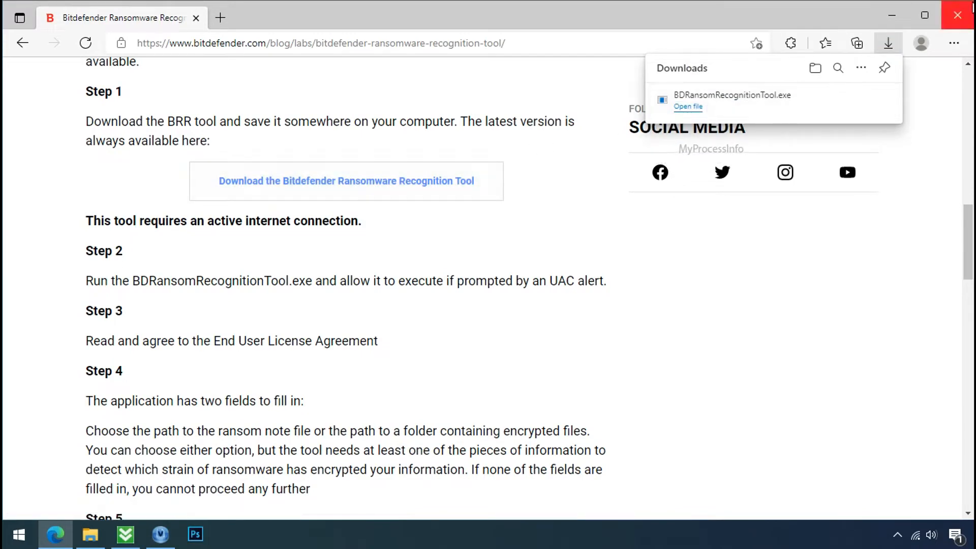
Launch the recognition tool, accept the license, and load _ReadMe.txt as the ransom note
{"action": "left_click", "coordinate": [688, 106]}
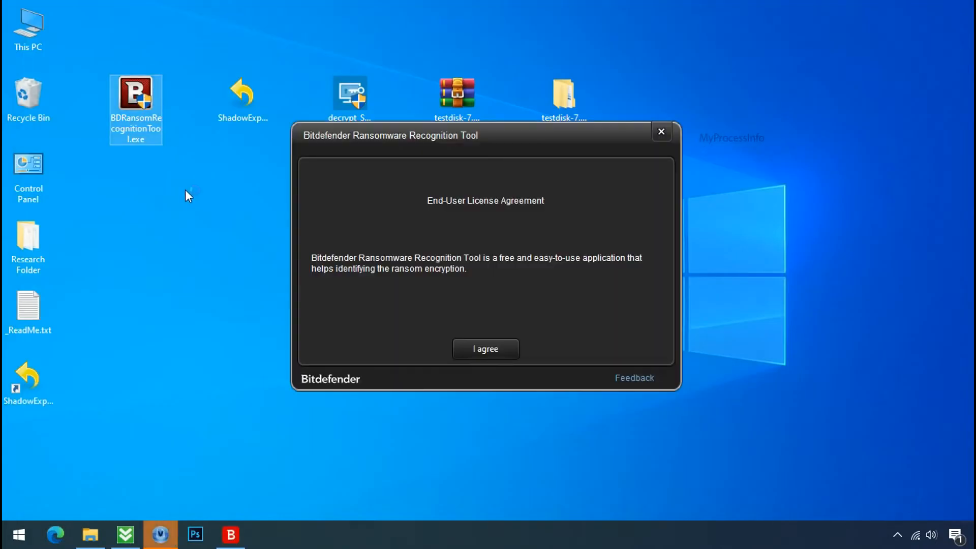
{"action": "left_click", "coordinate": [485, 349]}
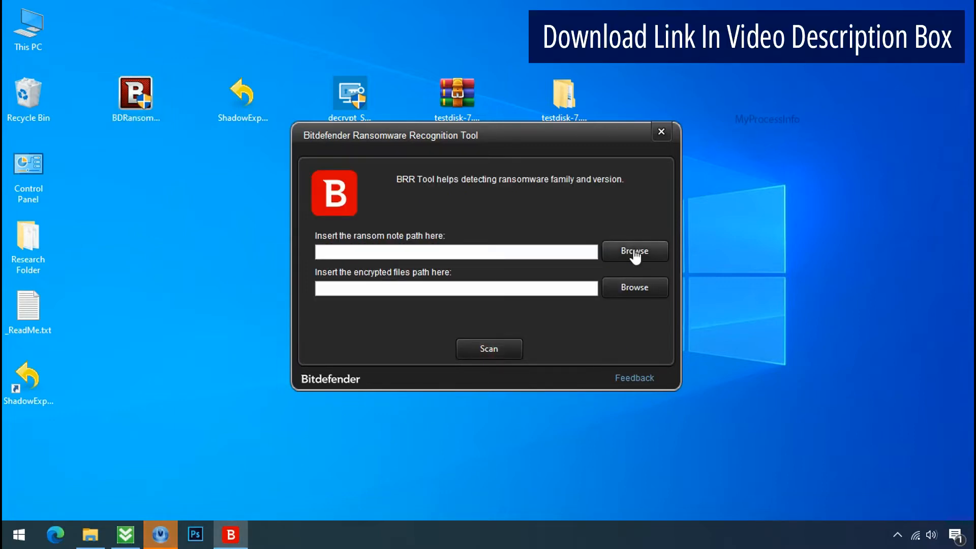
{"action": "left_click", "coordinate": [634, 251]}
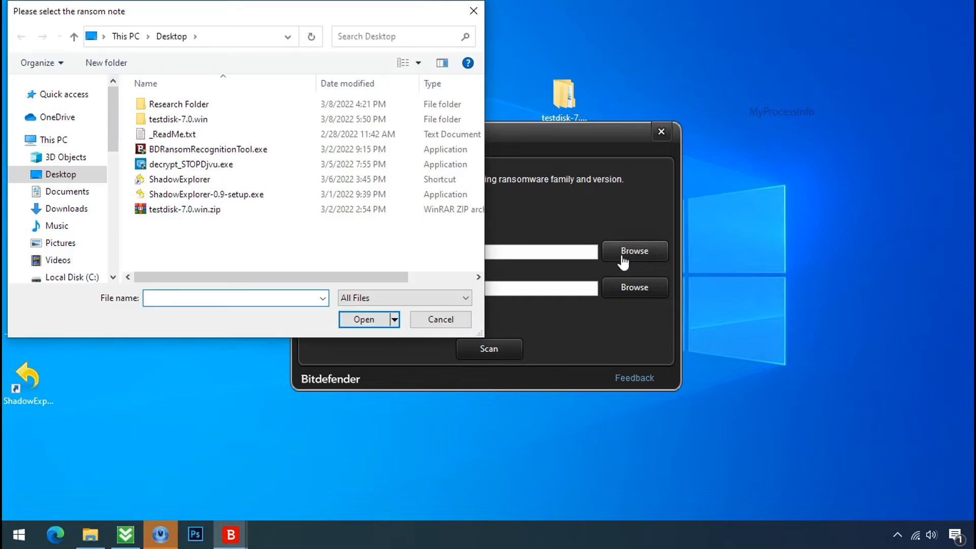
{"action": "left_click", "coordinate": [176, 134]}
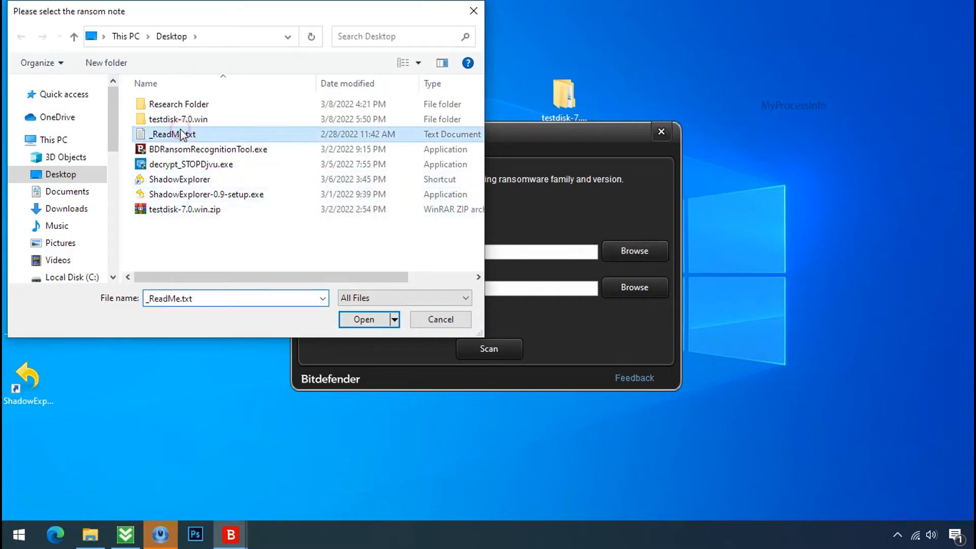
{"action": "left_click", "coordinate": [363, 319]}
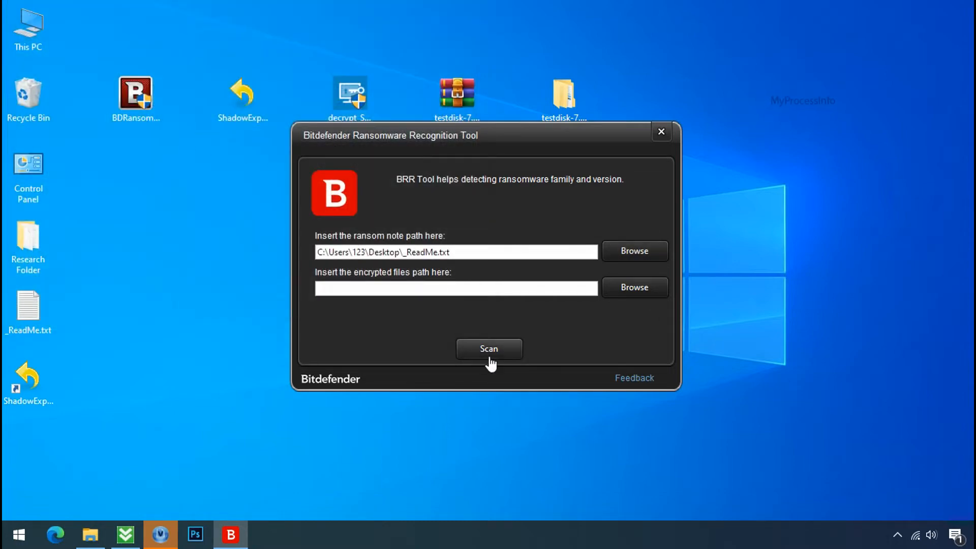
Scan the note, see STOP and KeyPass at 47% as top matches, and close the tool
{"action": "left_click", "coordinate": [489, 348]}
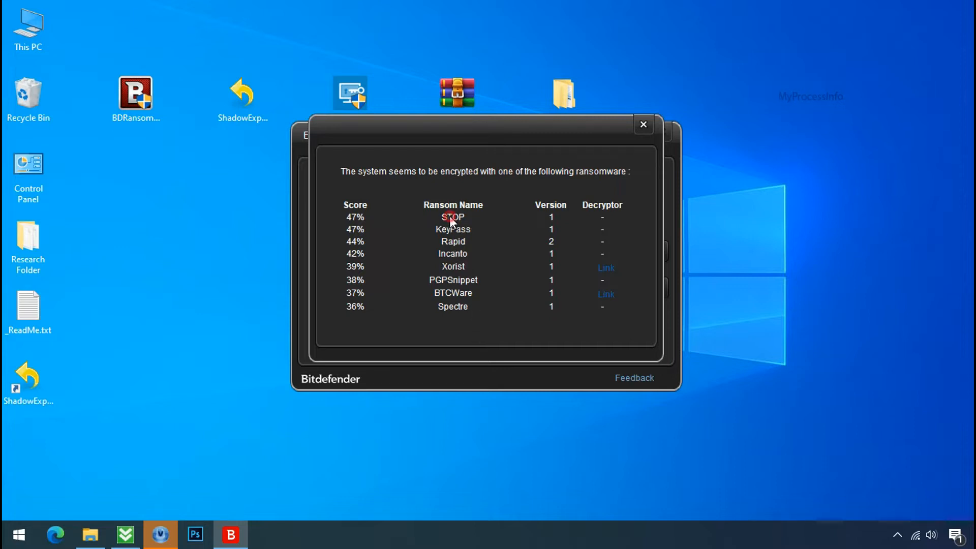
{"action": "left_click", "coordinate": [642, 124]}
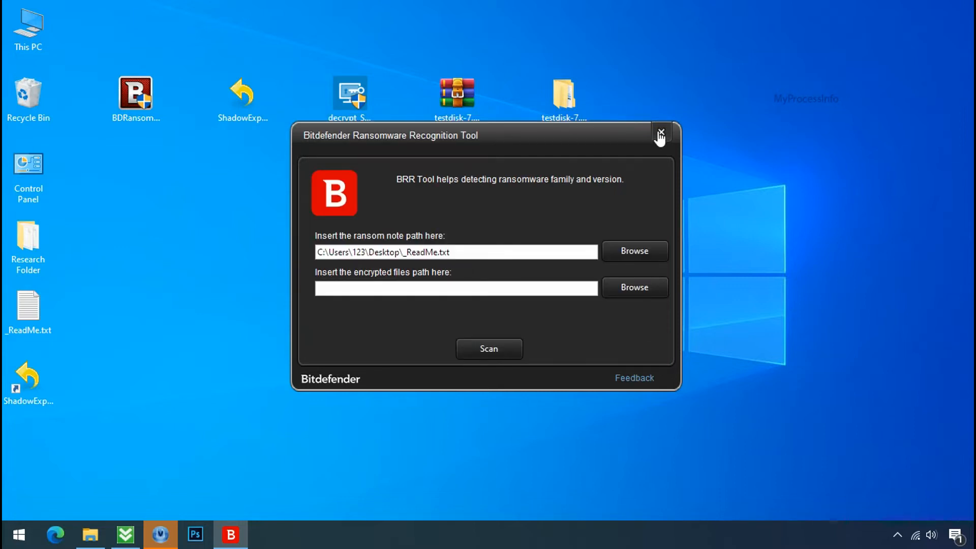
{"action": "left_click", "coordinate": [659, 133]}
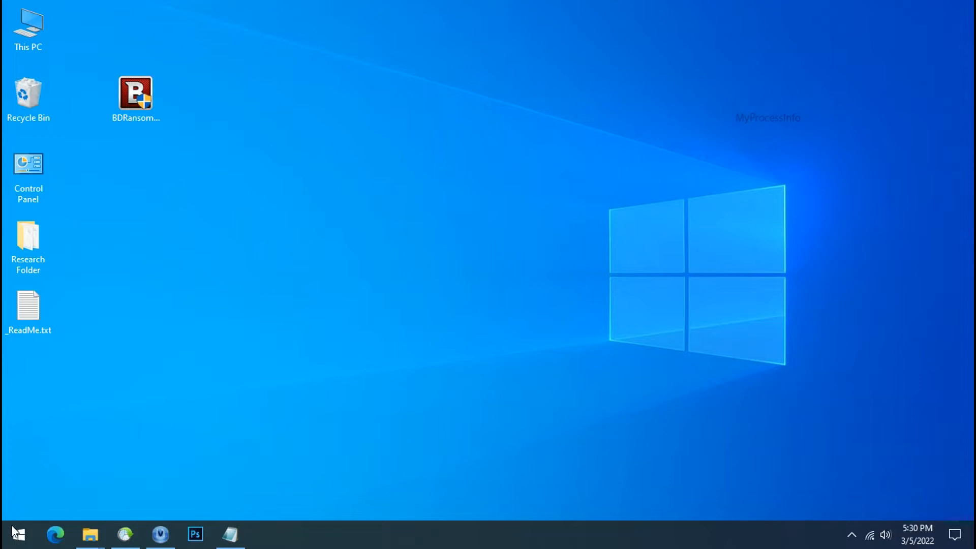
Search the Start menu for 'task sch' to launch Task Scheduler
{"action": "left_click", "coordinate": [17, 534]}
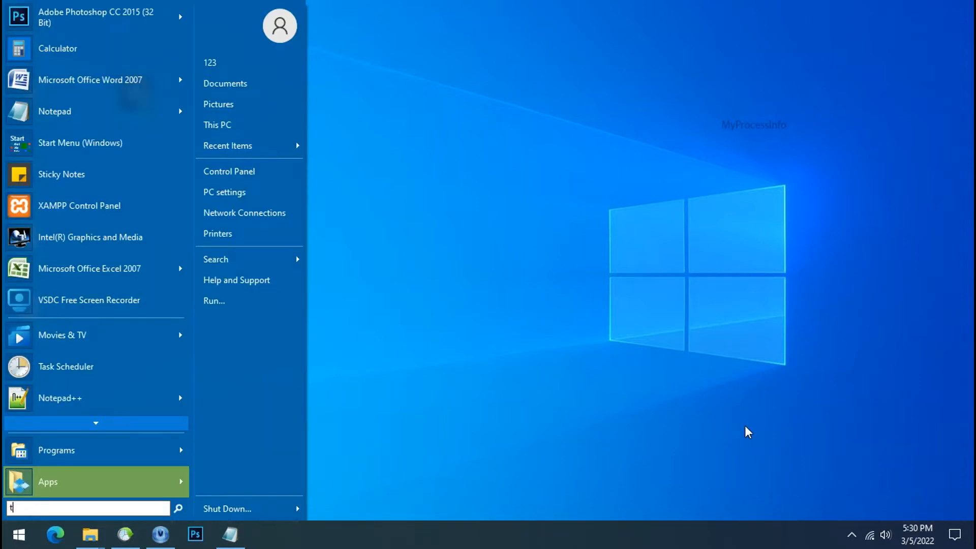
{"action": "type", "text": "ask sch"}
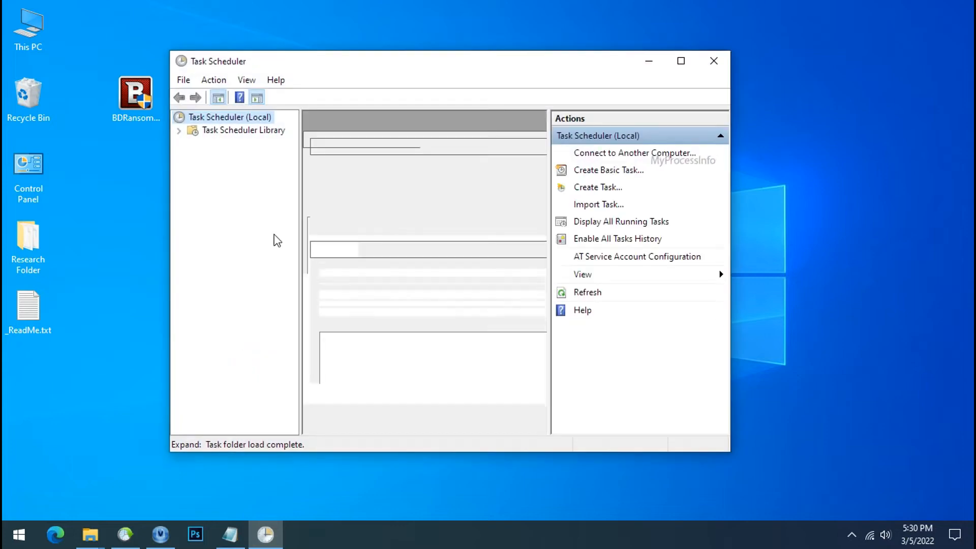
Locate the Time Trigger Task in the Task Scheduler Library and view its properties
{"action": "left_click", "coordinate": [243, 130]}
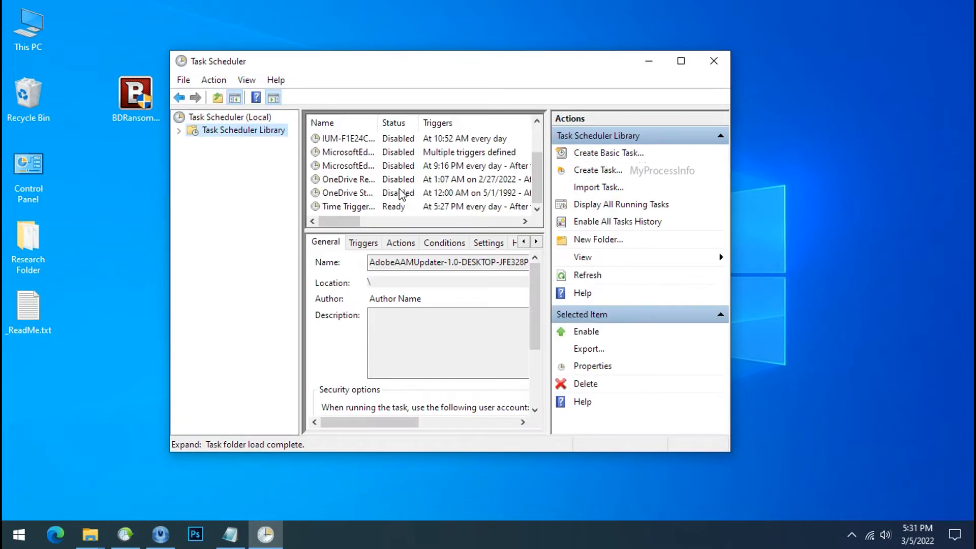
{"action": "left_click", "coordinate": [349, 207]}
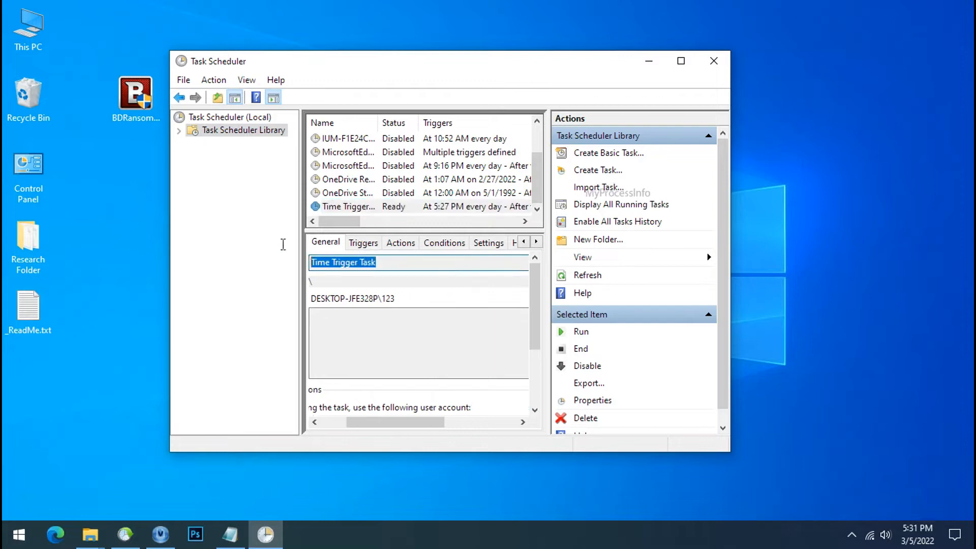
{"action": "left_click", "coordinate": [349, 206]}
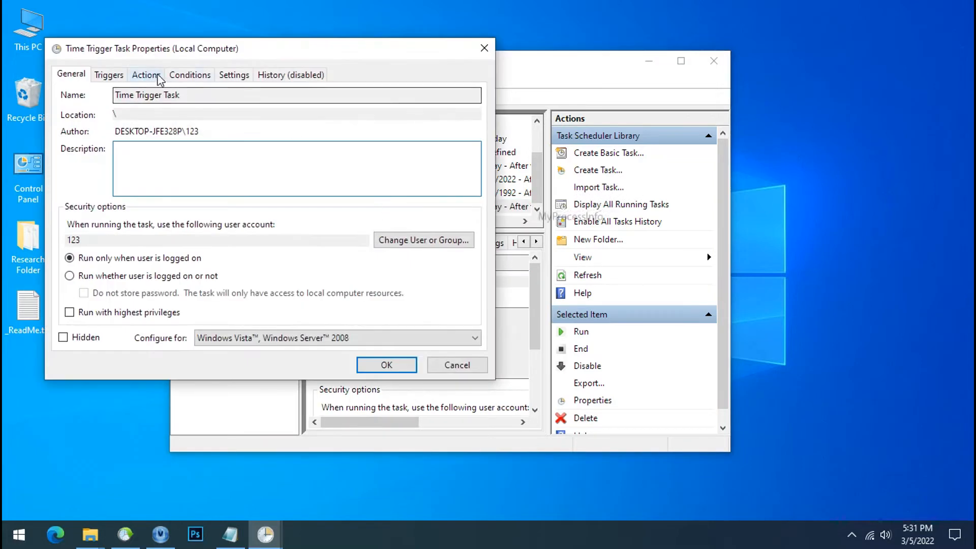
Reveal the task's action path ending in mnrr64.exe under a random-named %localappdata% folder
{"action": "left_click", "coordinate": [145, 75]}
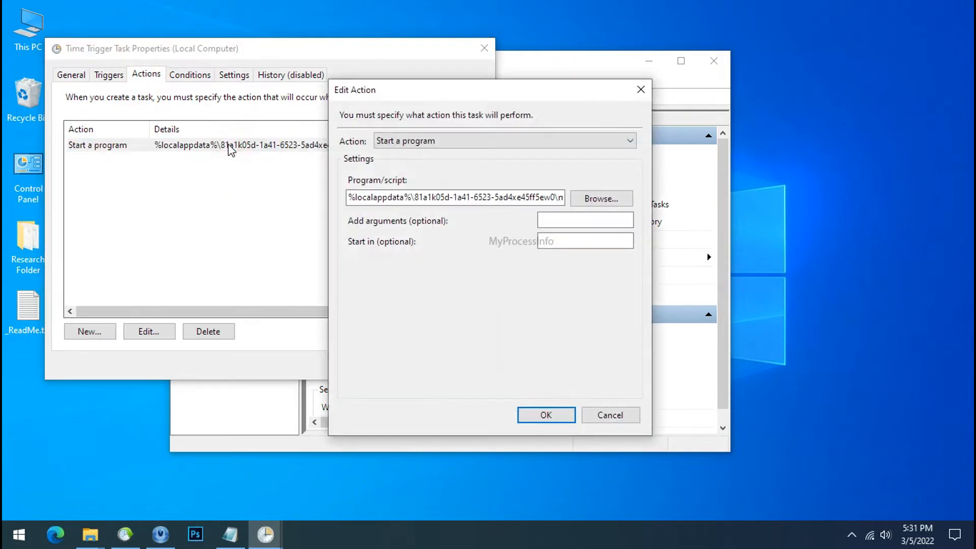
{"action": "triple_click", "coordinate": [454, 197]}
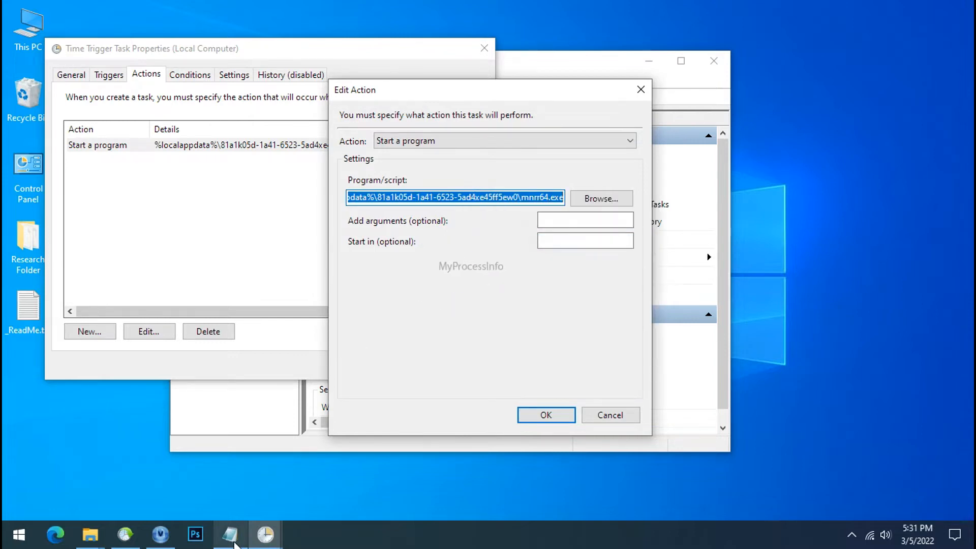
{"action": "left_click", "coordinate": [229, 534]}
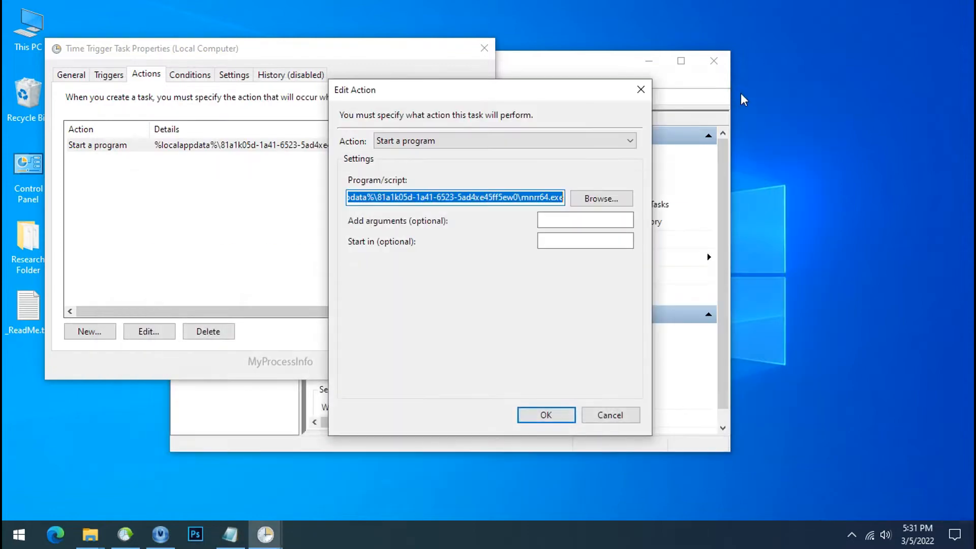
Cancel the dialogs, delete the Time Trigger Task with confirmation, and close Task Scheduler
{"action": "left_click", "coordinate": [545, 415]}
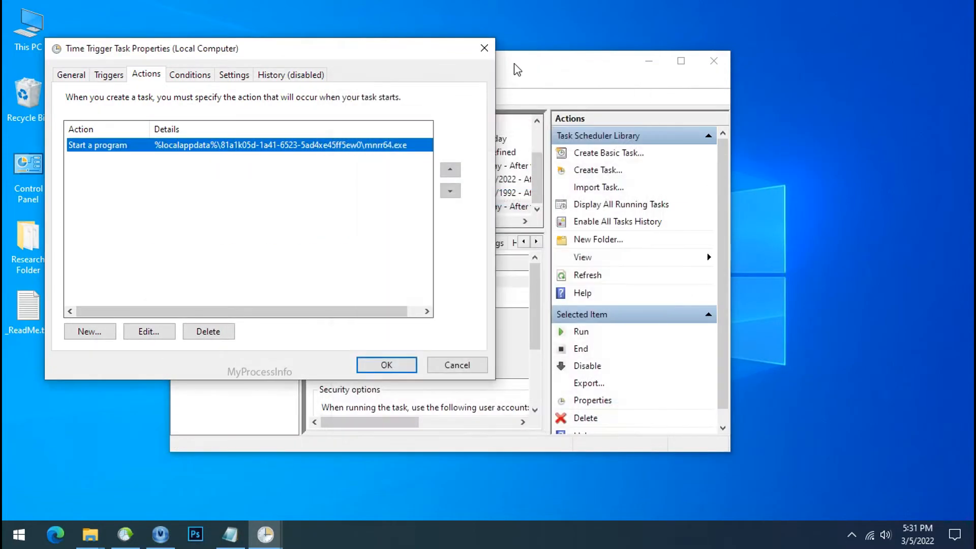
{"action": "left_click", "coordinate": [386, 365]}
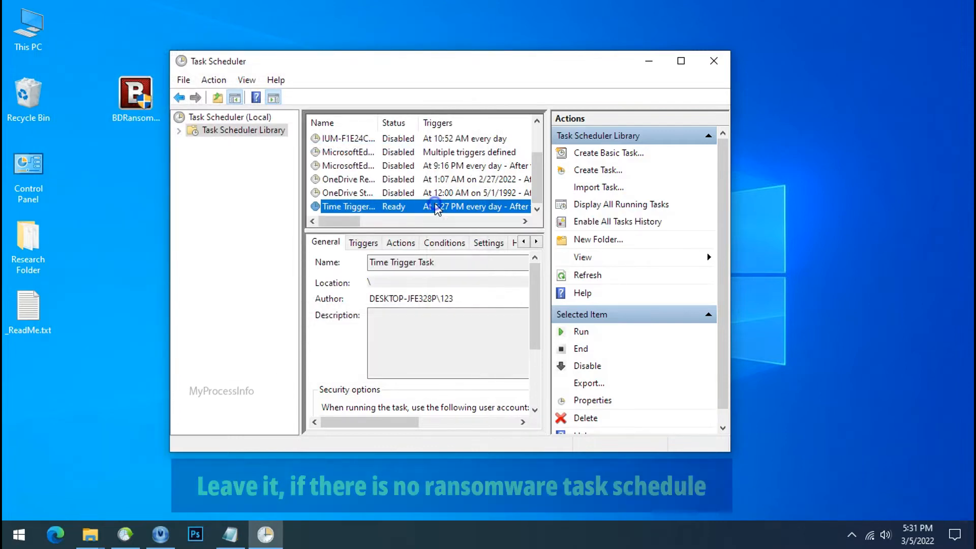
{"action": "right_click", "coordinate": [436, 206]}
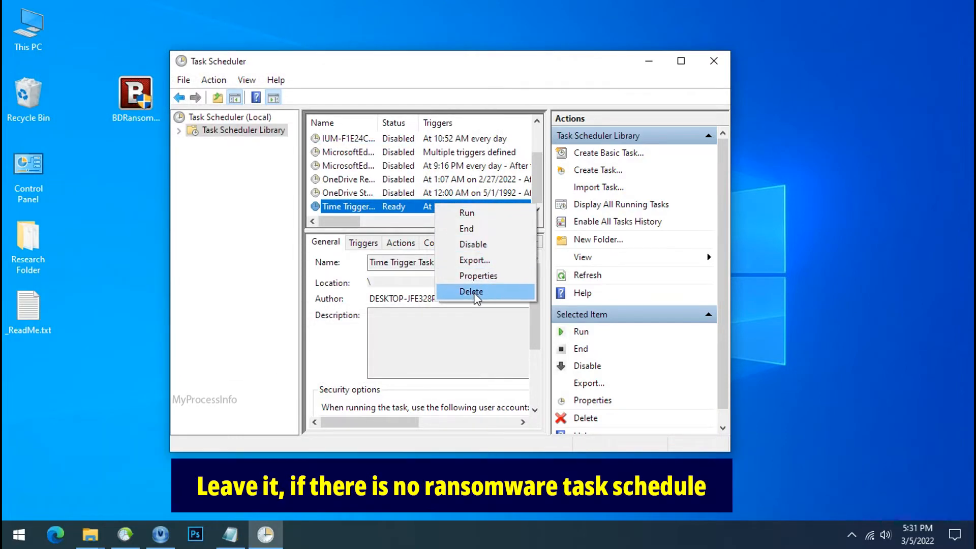
{"action": "left_click", "coordinate": [471, 292]}
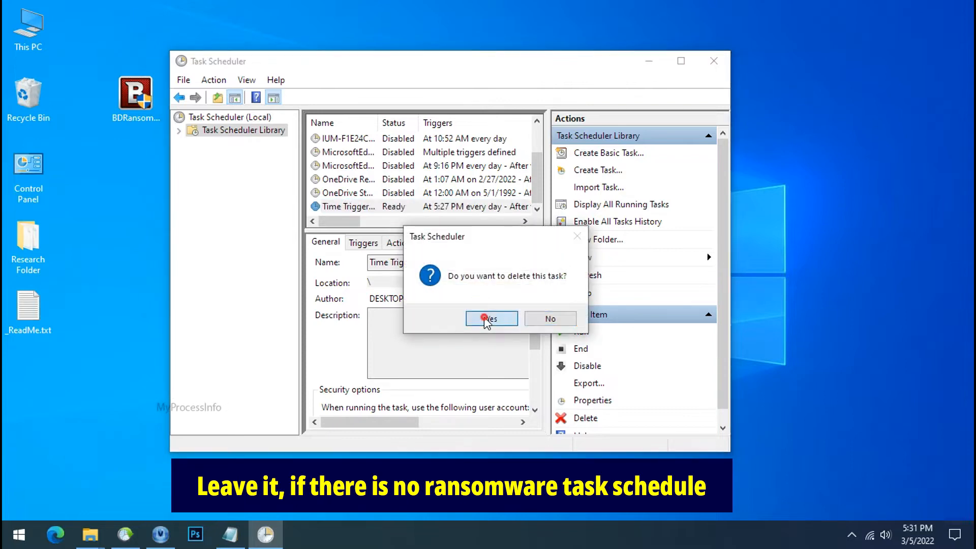
{"action": "left_click", "coordinate": [491, 318]}
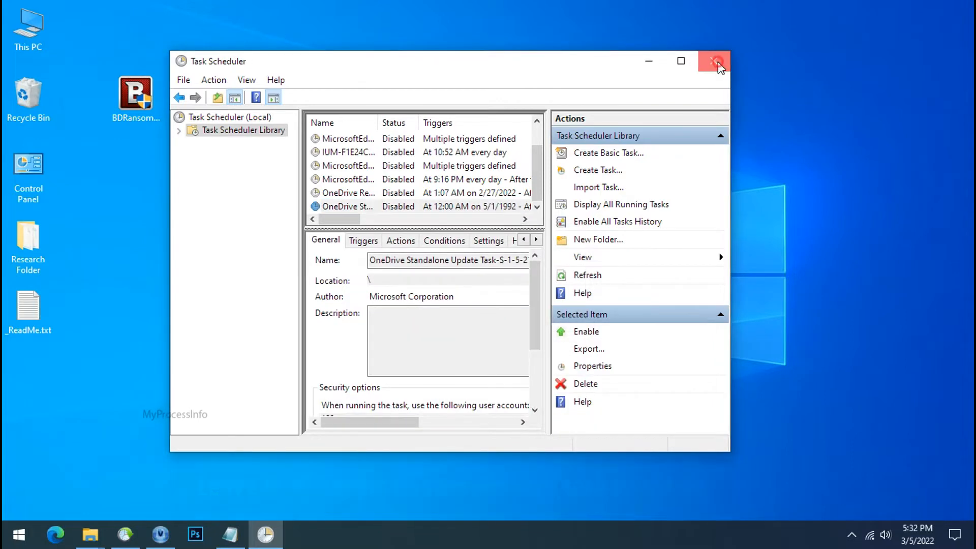
{"action": "left_click", "coordinate": [715, 61]}
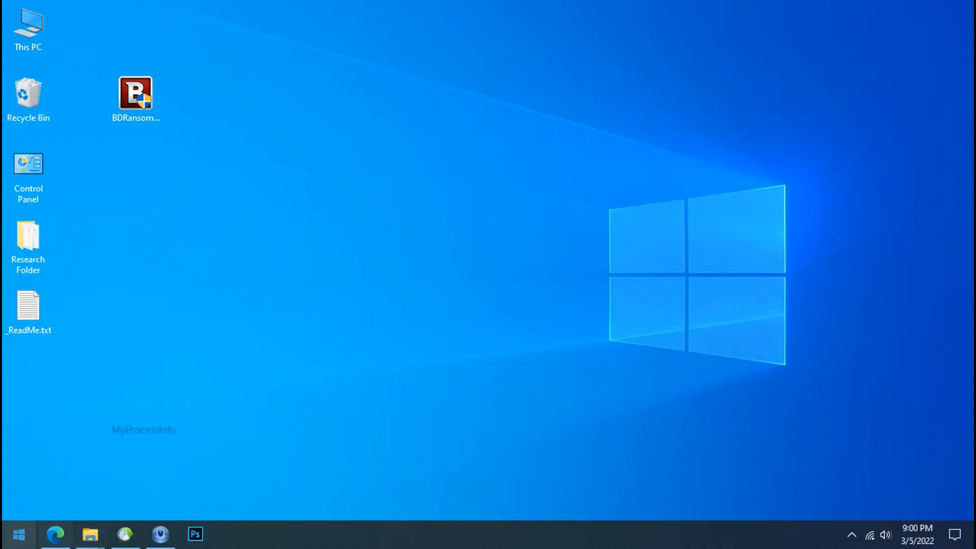
Search %LOCALAPPDATA% from the Start menu to reach the AppData\Local folder
{"action": "left_click", "coordinate": [15, 534]}
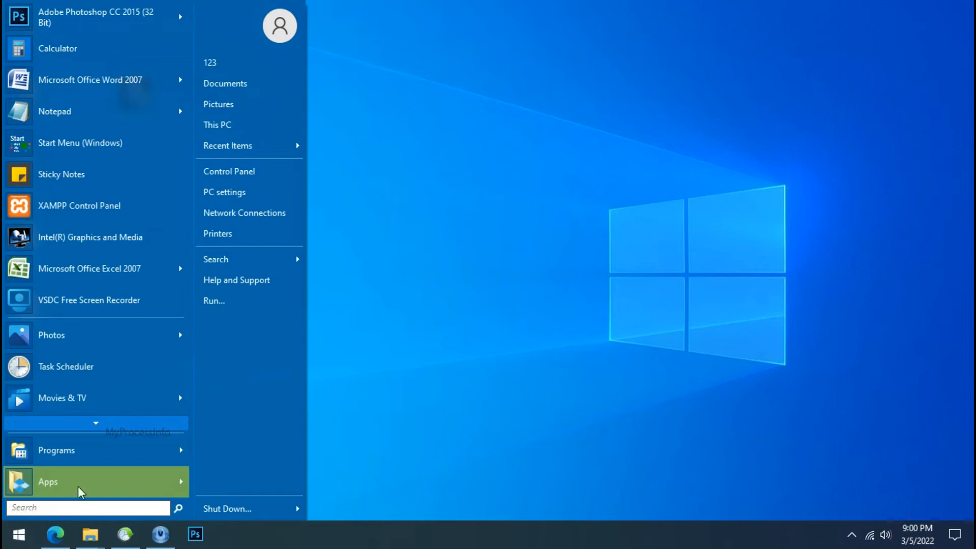
{"action": "type", "text": "%LOCALAPP"}
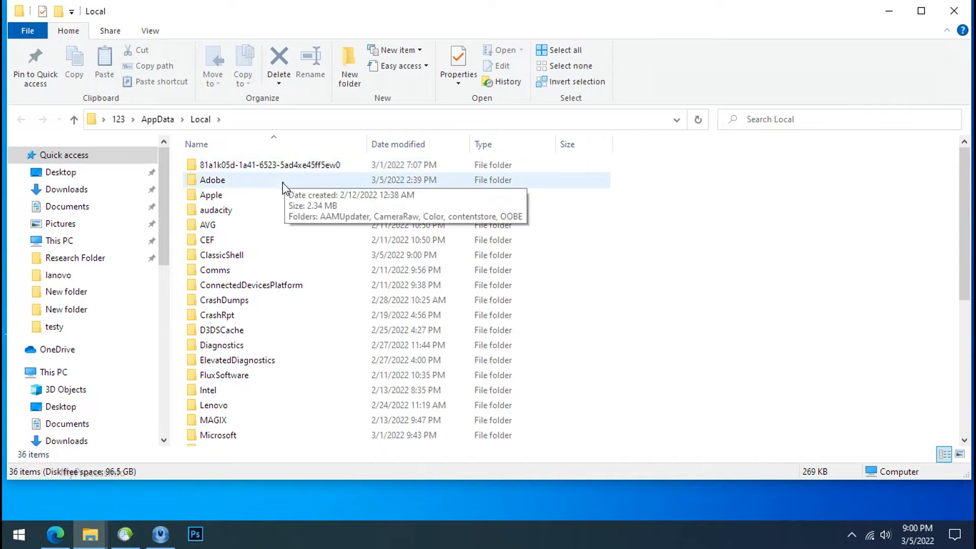
Enter the 81a1k05d-... folder and attempt to delete Mnrr64.exe, which is refused with access denied
{"action": "left_click", "coordinate": [268, 165]}
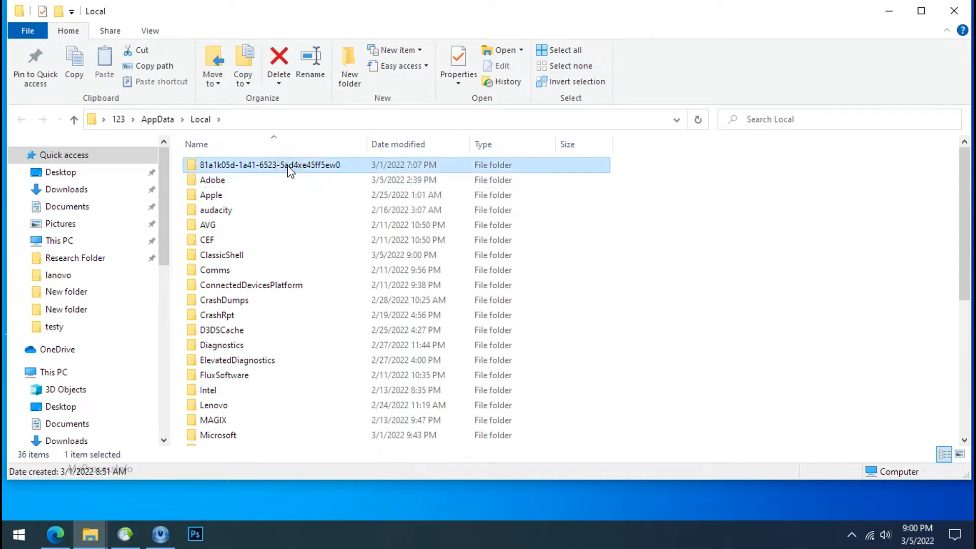
{"action": "double_click", "coordinate": [270, 164]}
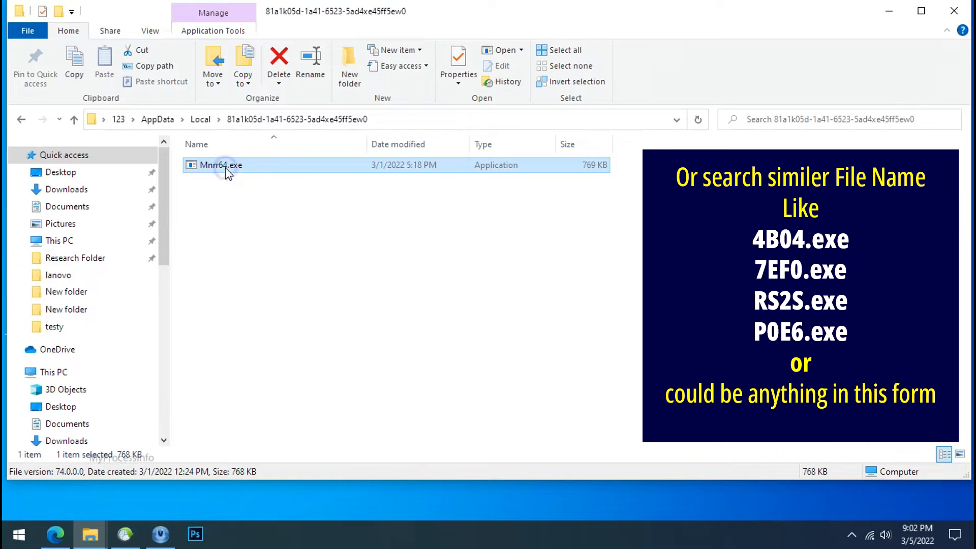
{"action": "right_click", "coordinate": [221, 165]}
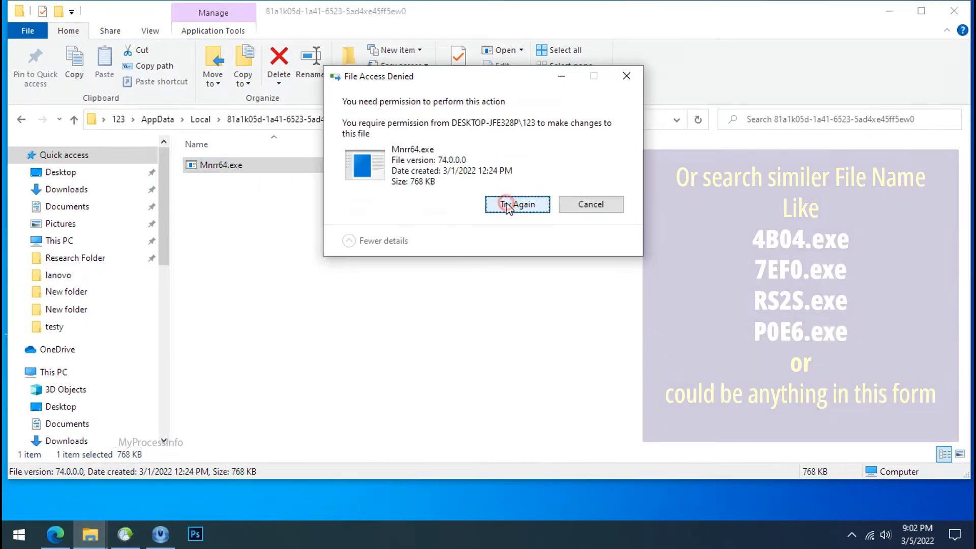
{"action": "left_click", "coordinate": [518, 204]}
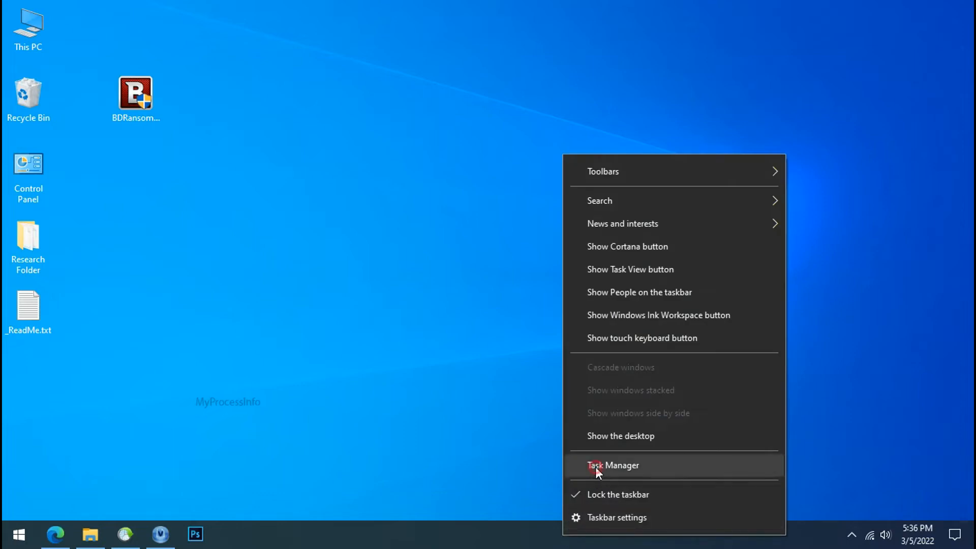
Find the running Mnrr64.exe (32 bit) process in Task Manager and trace its file location to the AppData folder
{"action": "left_click", "coordinate": [612, 465]}
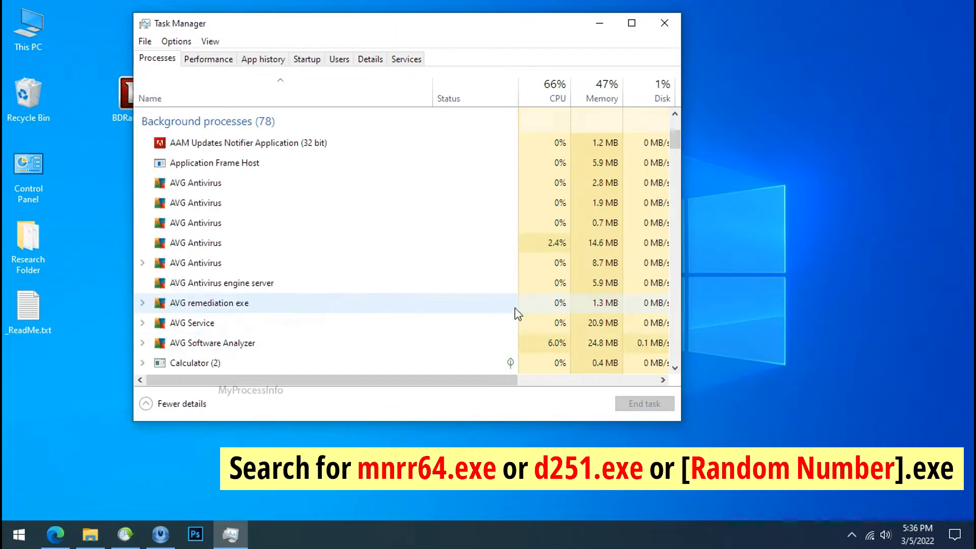
{"action": "scroll", "scroll_direction": "down", "scroll_amount": 3}
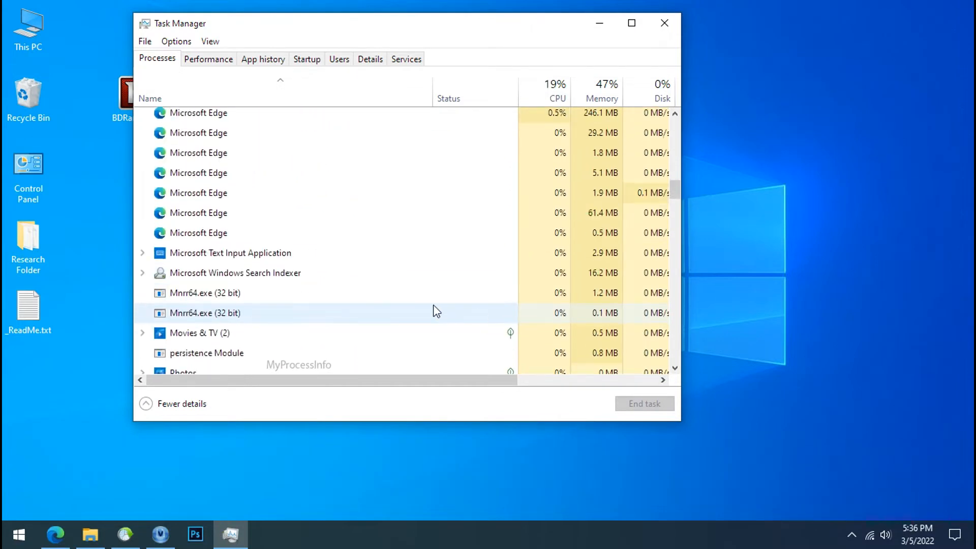
{"action": "left_click", "coordinate": [204, 292]}
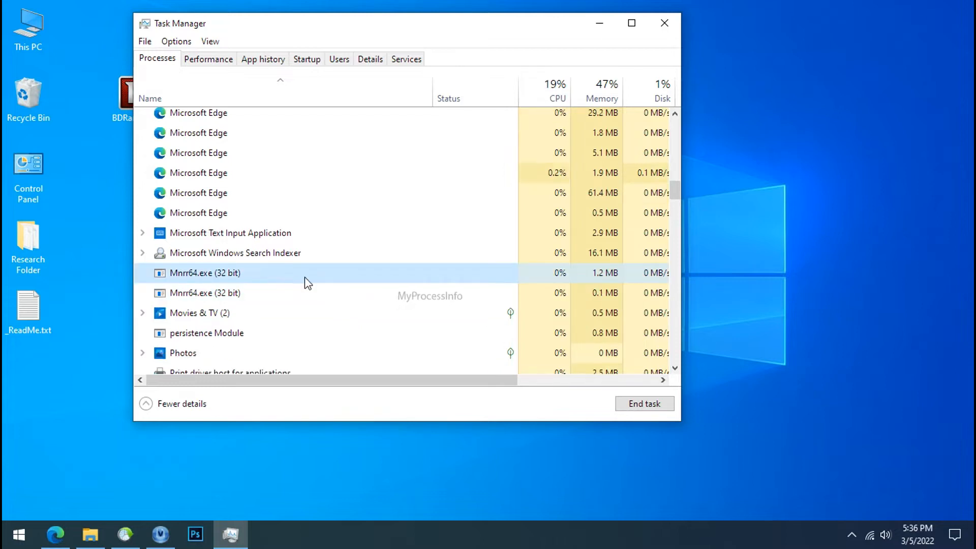
{"action": "right_click", "coordinate": [204, 272]}
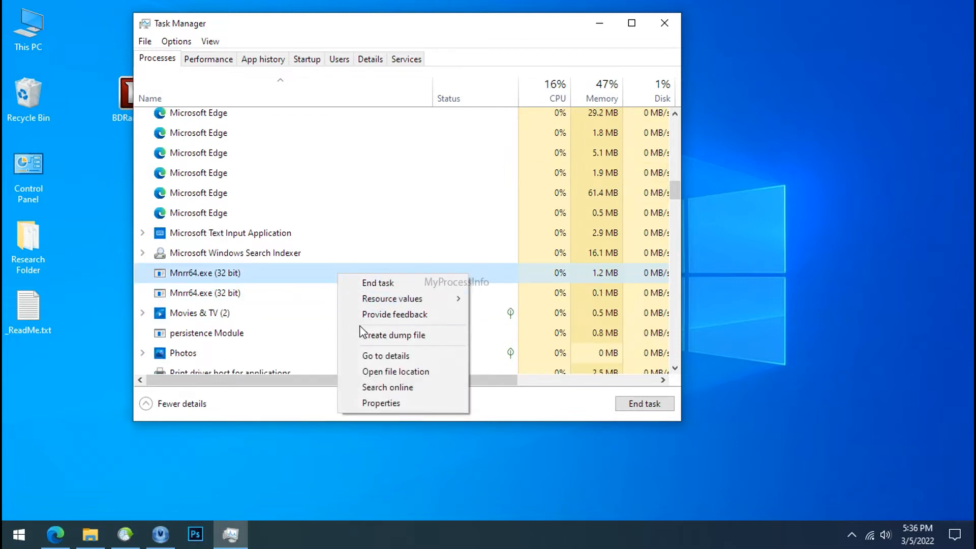
{"action": "left_click", "coordinate": [369, 371]}
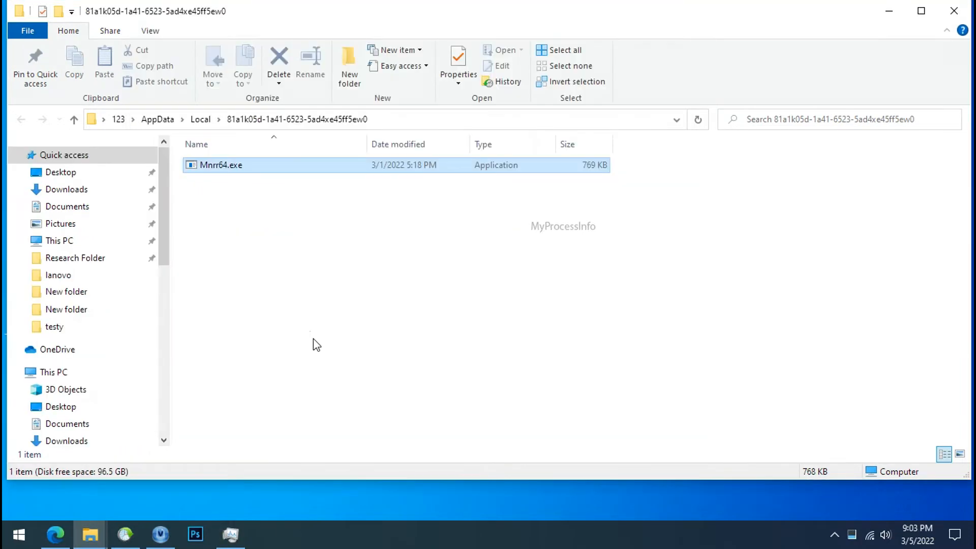
{"action": "left_click", "coordinate": [221, 165]}
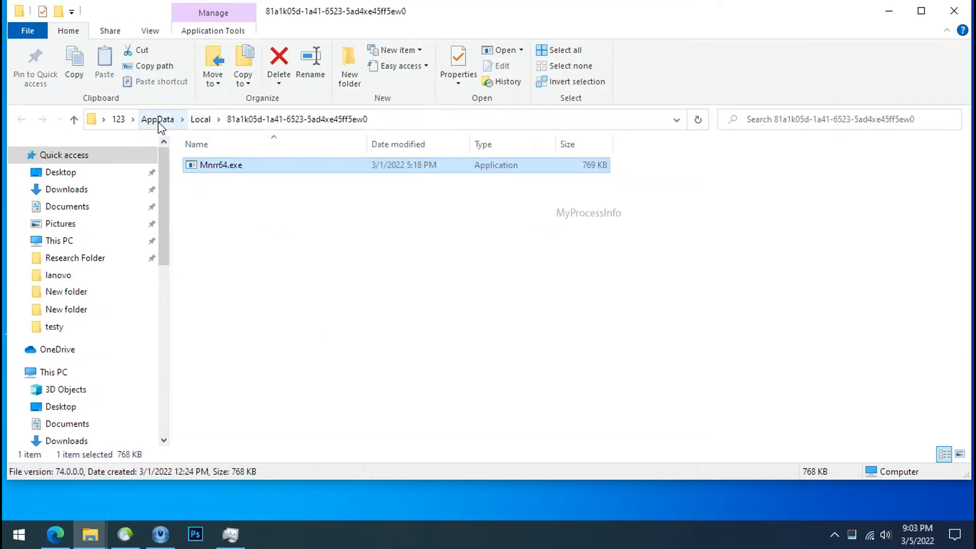
{"action": "scroll", "scroll_direction": "down", "scroll_amount": 3}
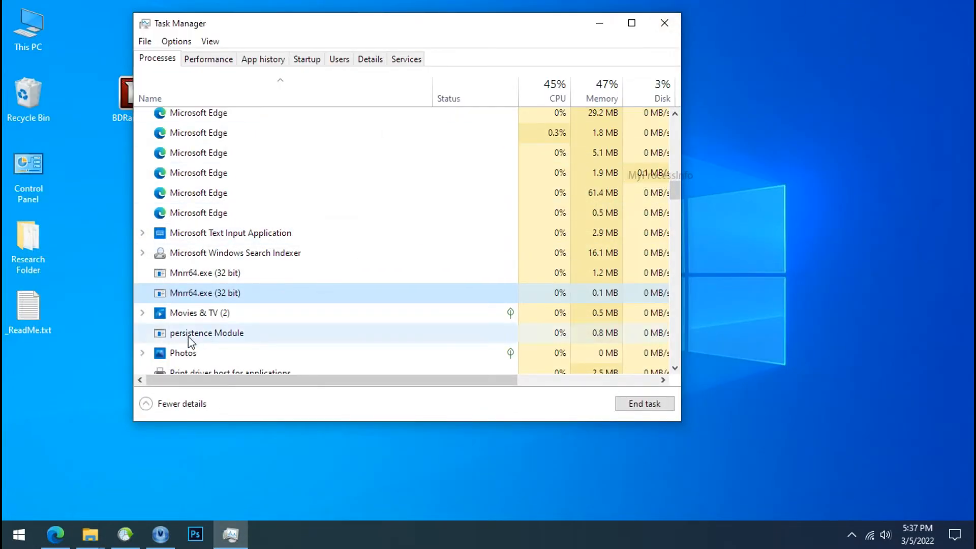
End the second Mnrr64.exe process and inspect the Mnrr64.exe entry among startup programs
{"action": "right_click", "coordinate": [204, 273]}
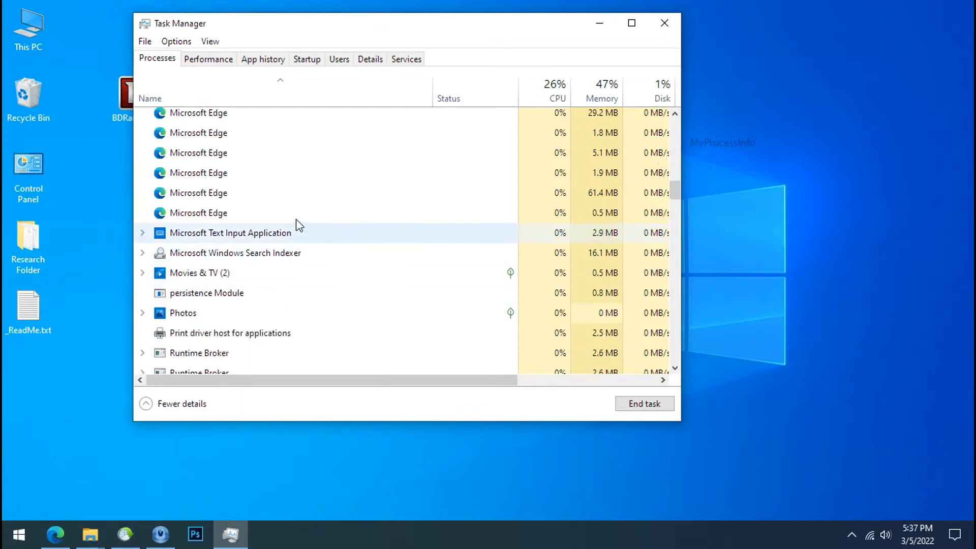
{"action": "left_click", "coordinate": [306, 59]}
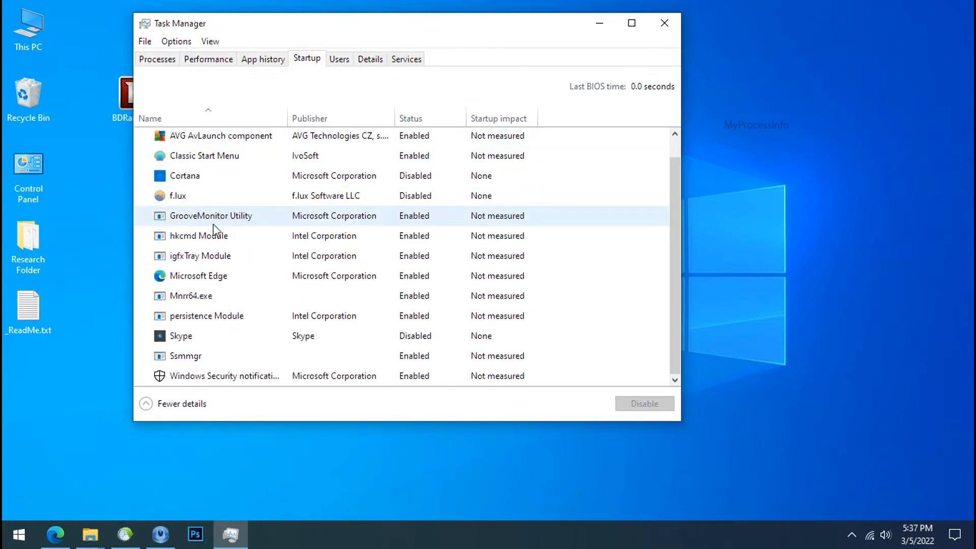
{"action": "right_click", "coordinate": [191, 296]}
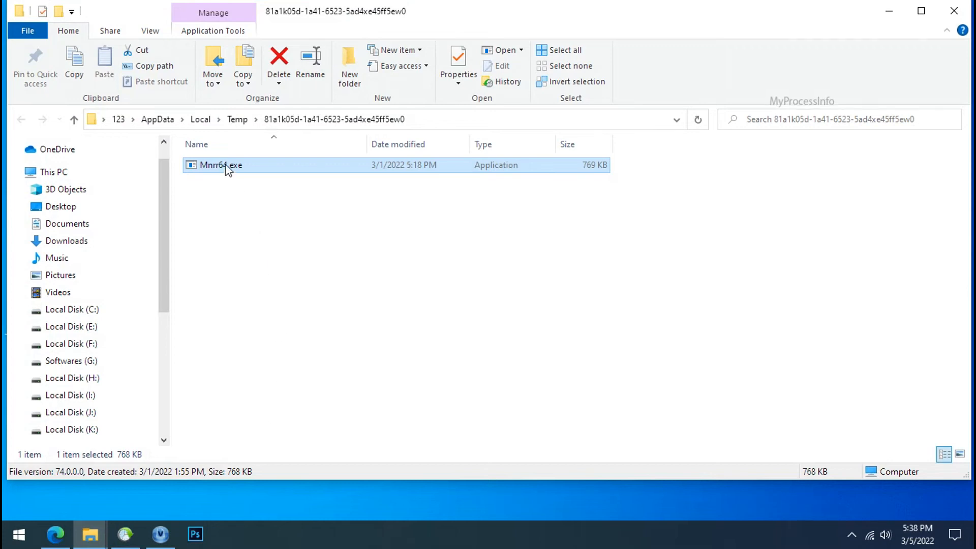
Attempt to delete the Temp copy of Mnrr64.exe (access denied), then return to the Local copy
{"action": "right_click", "coordinate": [221, 165]}
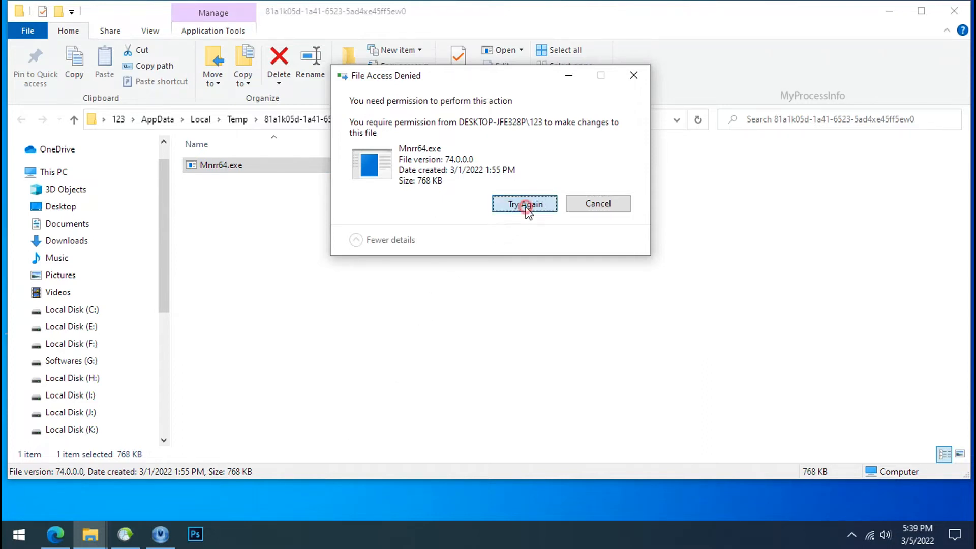
{"action": "left_click", "coordinate": [524, 203]}
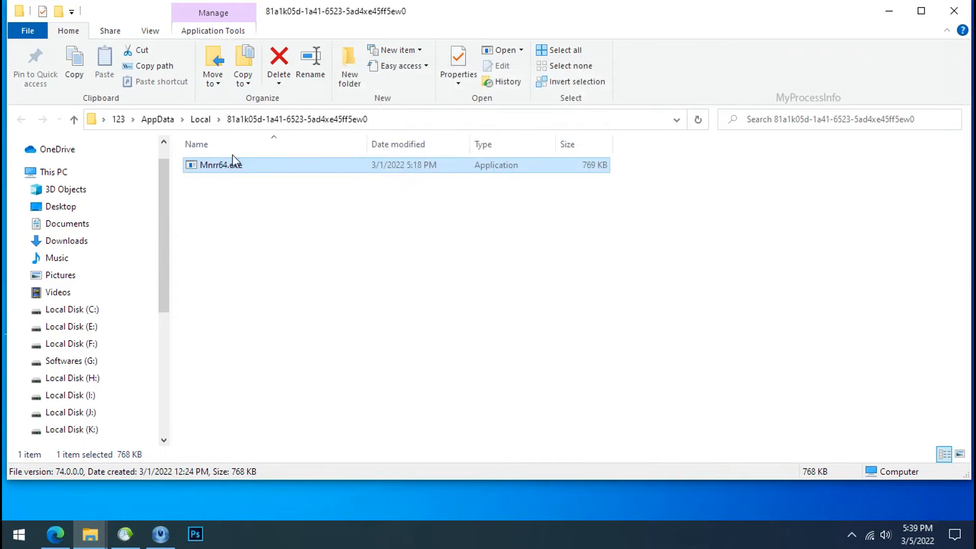
{"action": "right_click", "coordinate": [221, 165]}
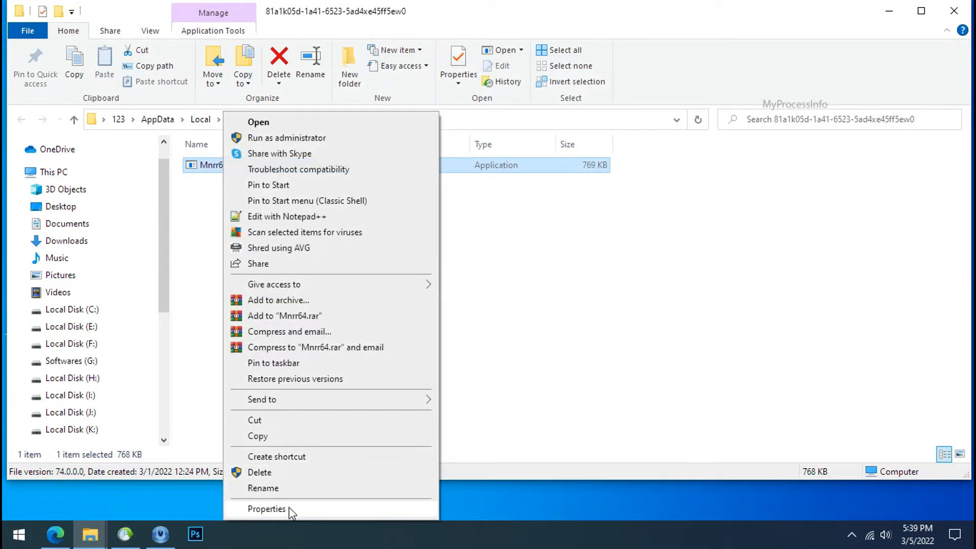
In Mnrr64.exe's advanced security settings, disable inheritance, converting inherited permissions
{"action": "left_click", "coordinate": [268, 508]}
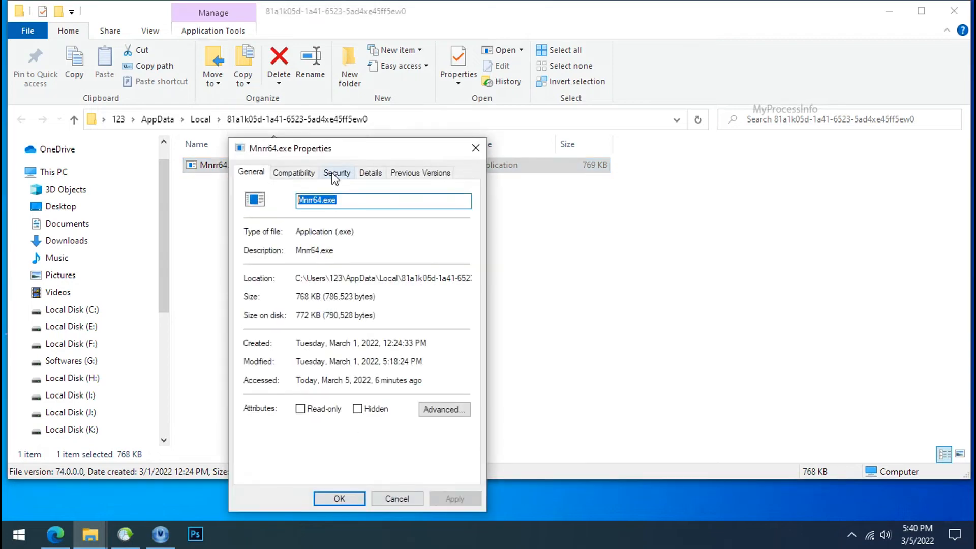
{"action": "left_click", "coordinate": [337, 173]}
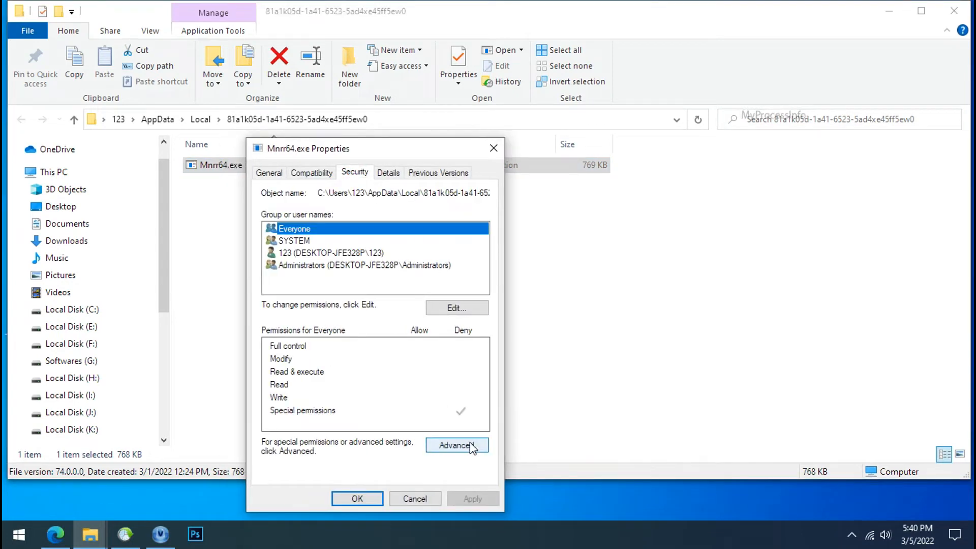
{"action": "left_click", "coordinate": [456, 445]}
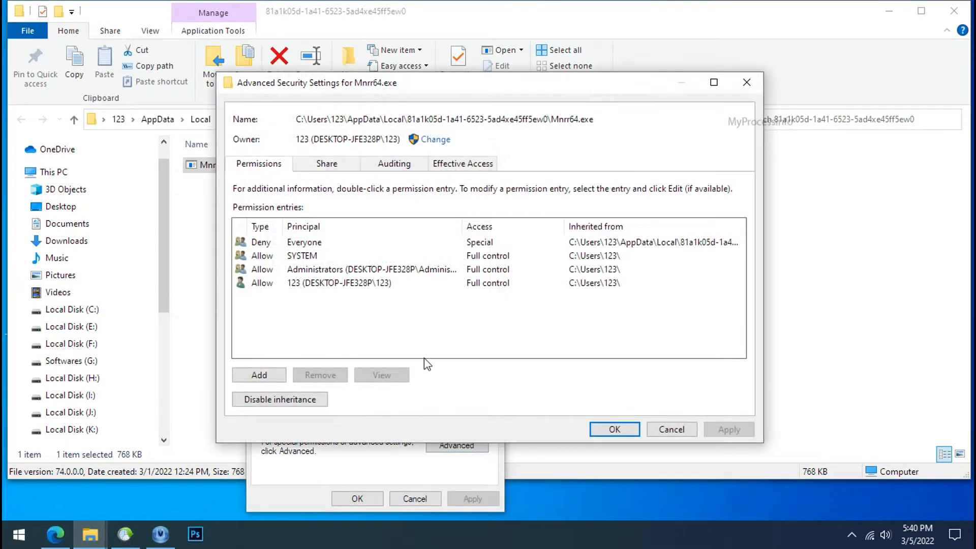
{"action": "left_click", "coordinate": [304, 242]}
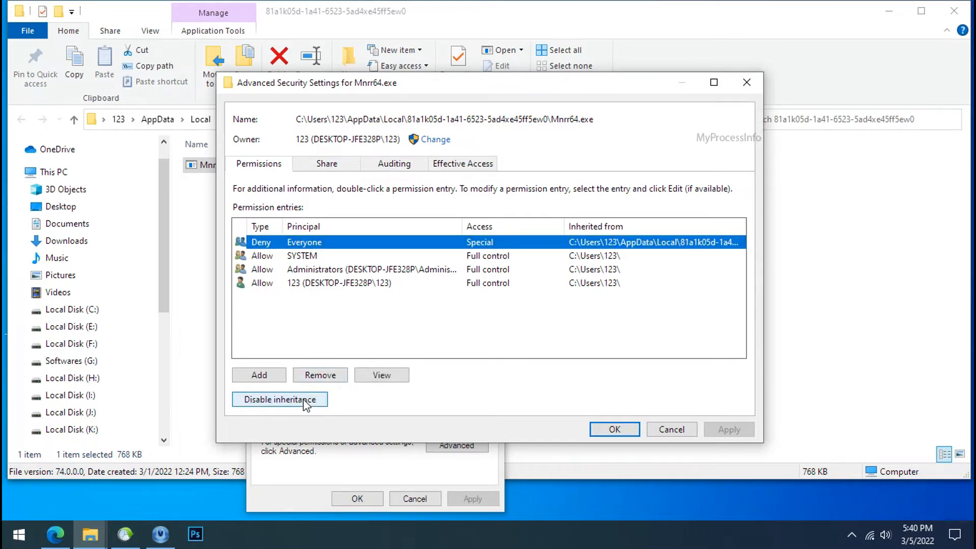
{"action": "left_click", "coordinate": [278, 399]}
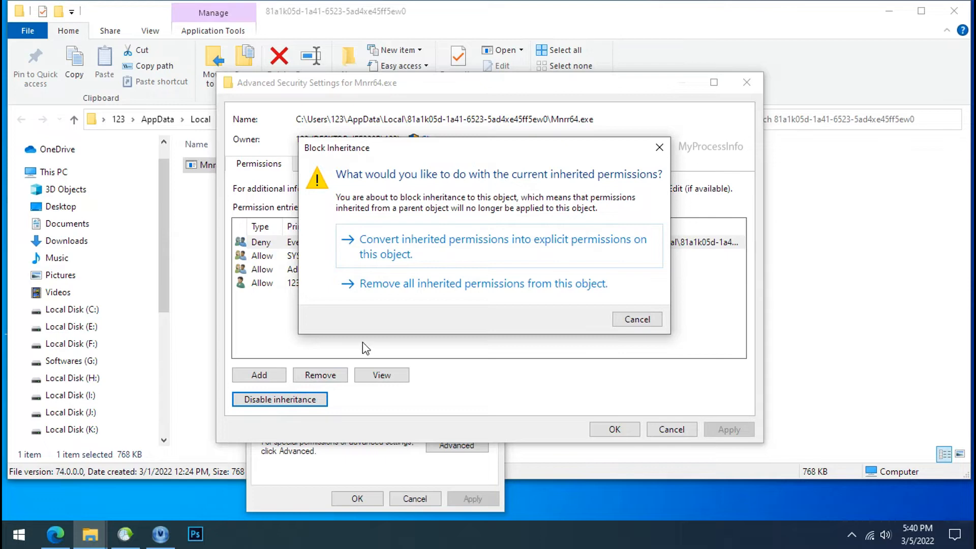
{"action": "mouse_move", "coordinate": [425, 252]}
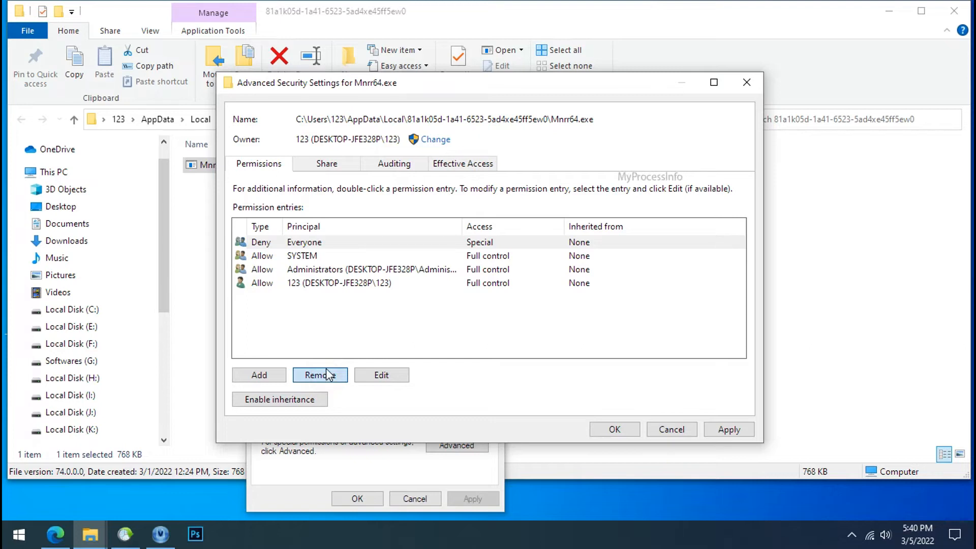
Remove the Deny entry for Everyone and apply the new permissions
{"action": "left_click", "coordinate": [320, 375]}
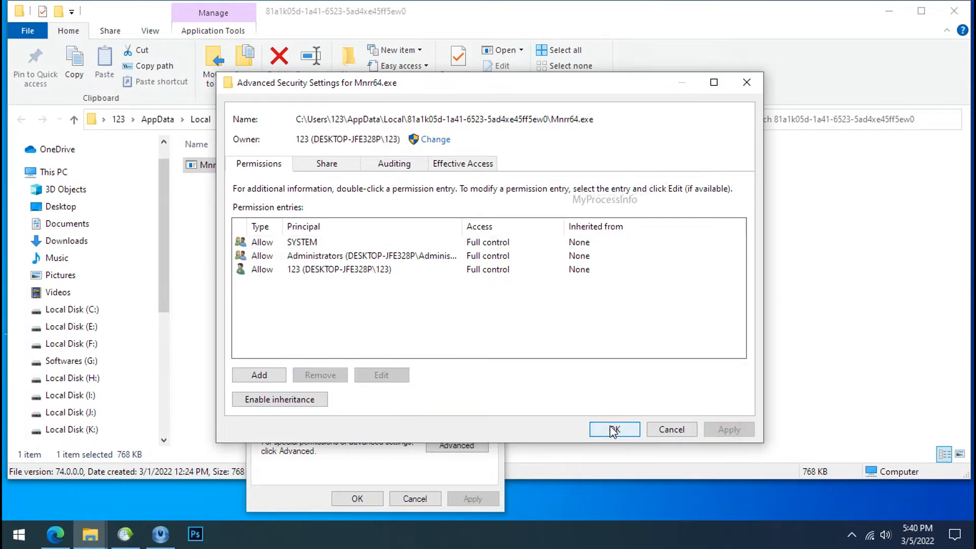
{"action": "left_click", "coordinate": [613, 429]}
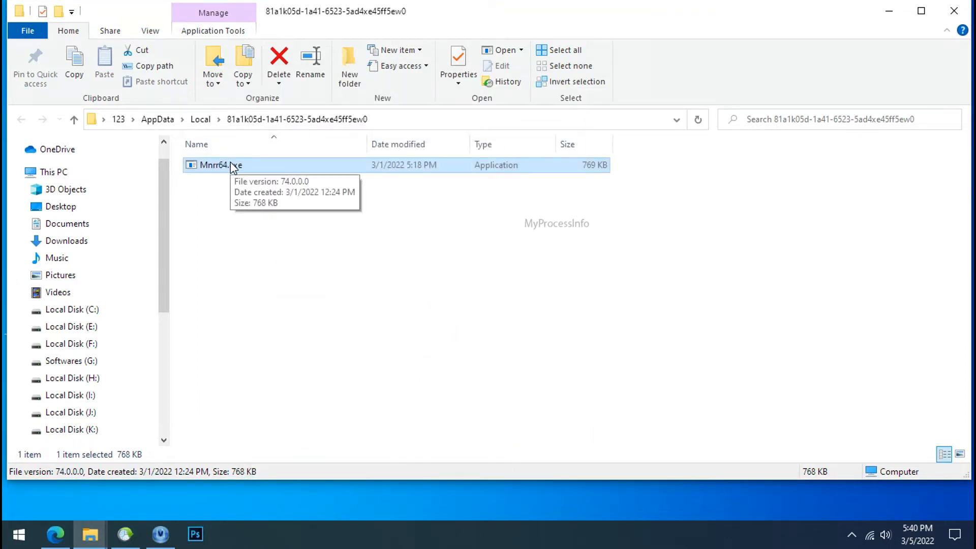
Delete Mnrr64.exe from the Local random-named folder, leaving it empty
{"action": "right_click", "coordinate": [221, 165]}
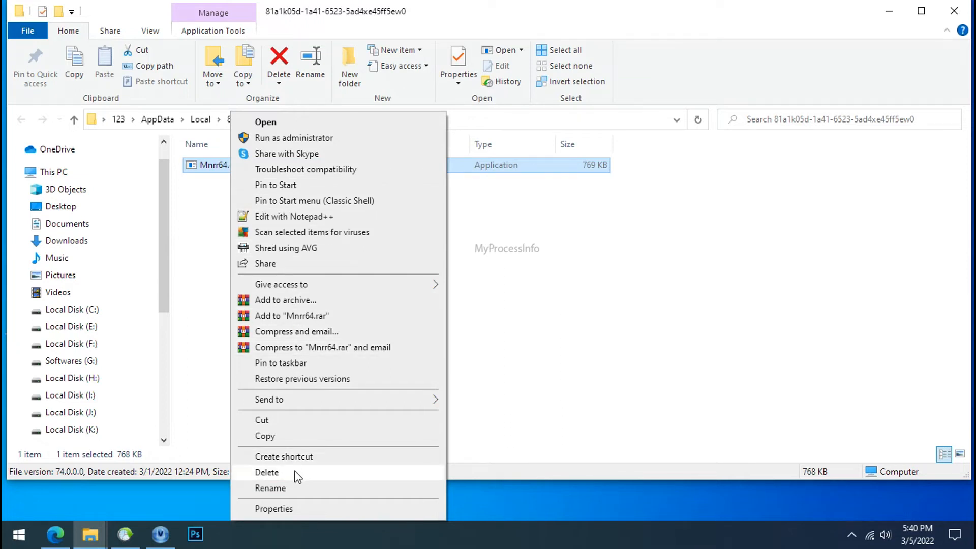
{"action": "left_click", "coordinate": [266, 472]}
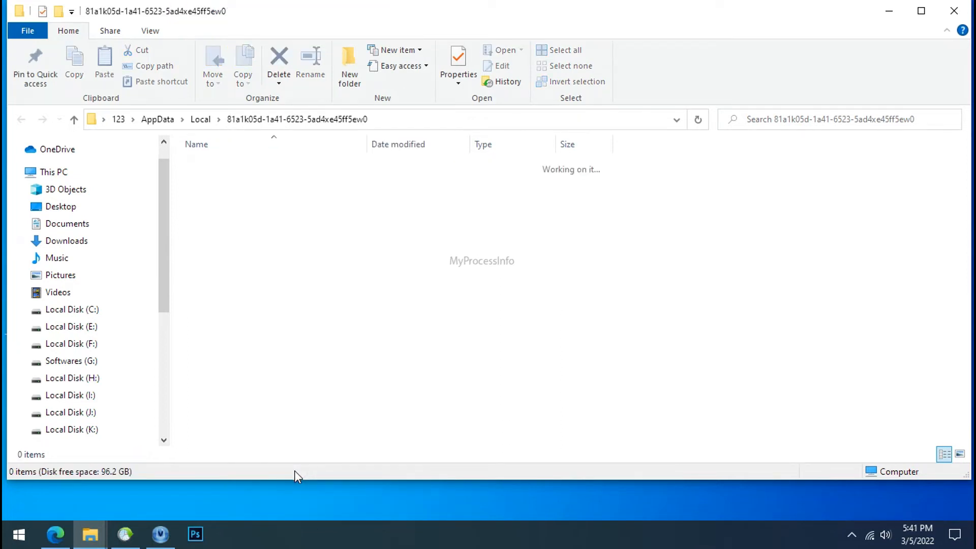
{"action": "mouse_move", "coordinate": [662, 247]}
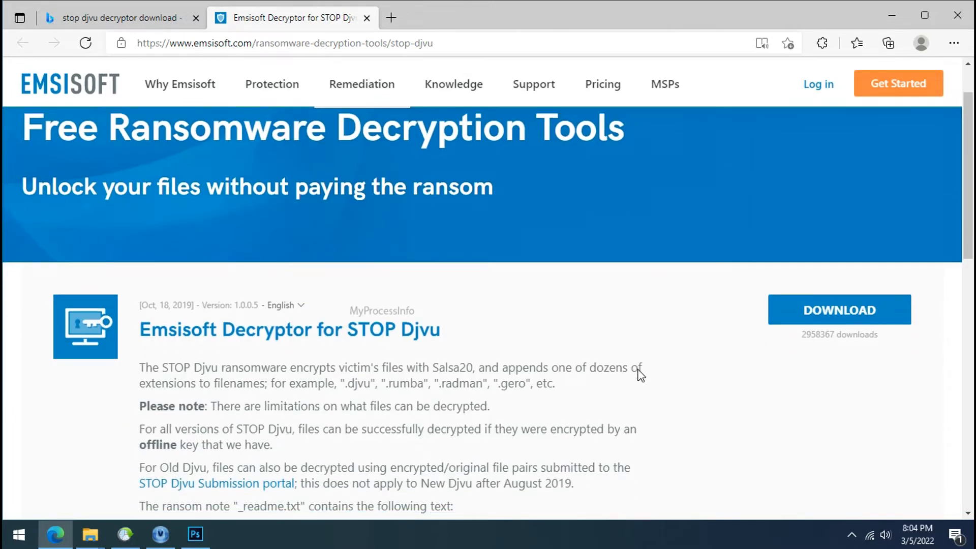
Download the Emsisoft Decryptor for STOP Djvu and close Edge
{"action": "scroll", "scroll_direction": "down", "scroll_amount": 3}
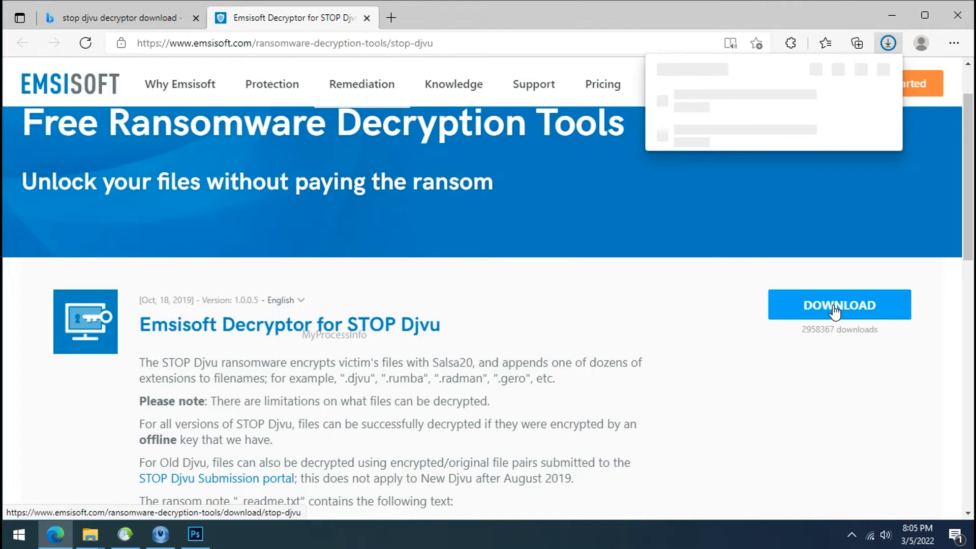
{"action": "left_click", "coordinate": [839, 304]}
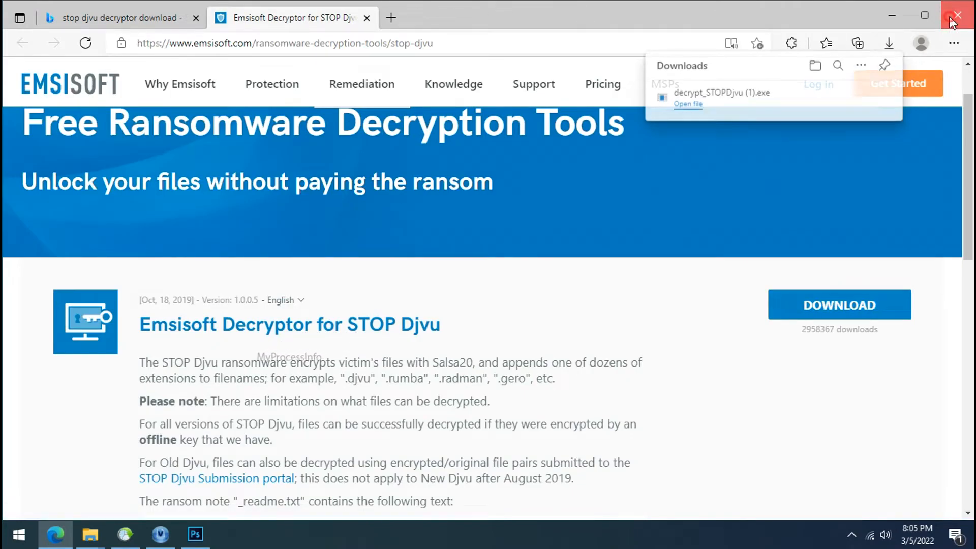
{"action": "left_click", "coordinate": [956, 15]}
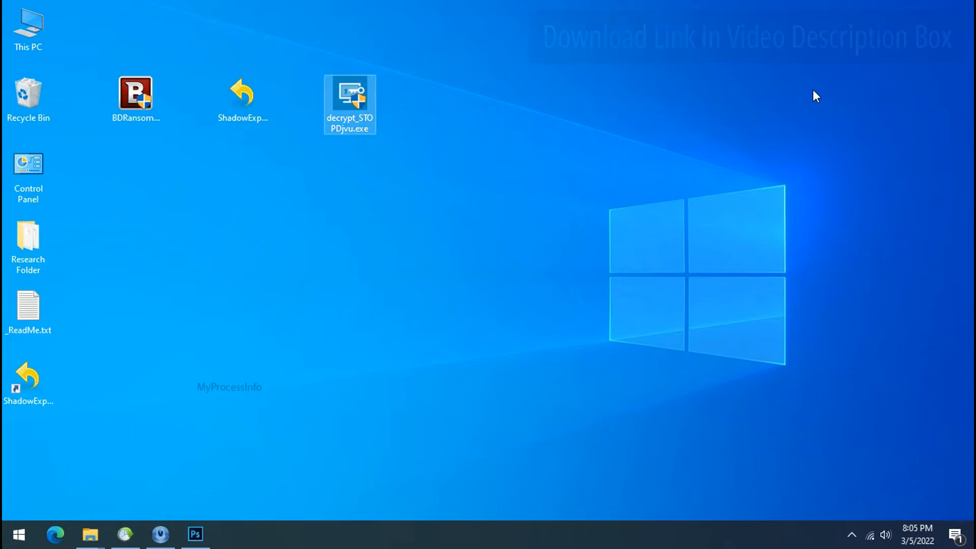
Launch decrypt_STOPDjvu.exe, accept the license, target only the desktop Research Folder and start decryption
{"action": "double_click", "coordinate": [349, 103]}
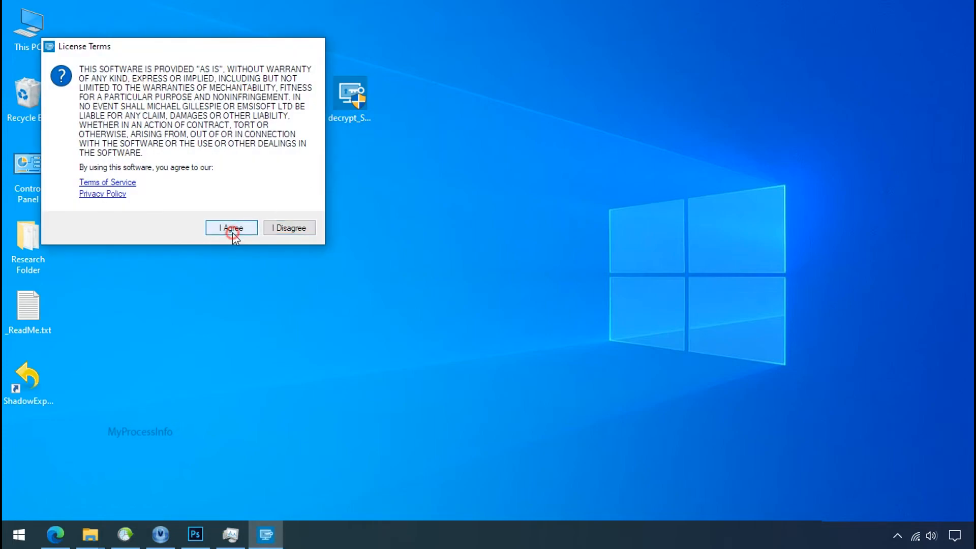
{"action": "left_click", "coordinate": [231, 226]}
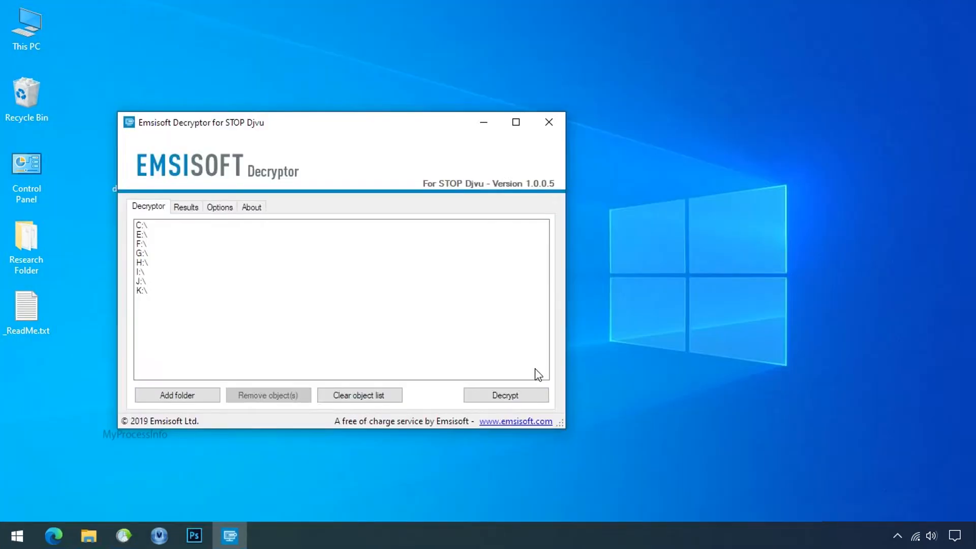
{"action": "left_click", "coordinate": [359, 394]}
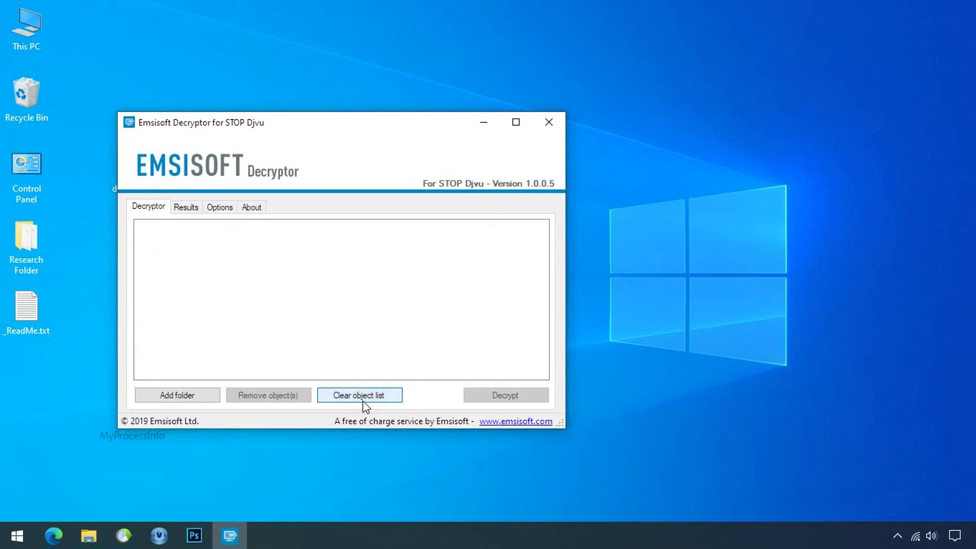
{"action": "left_click", "coordinate": [177, 394]}
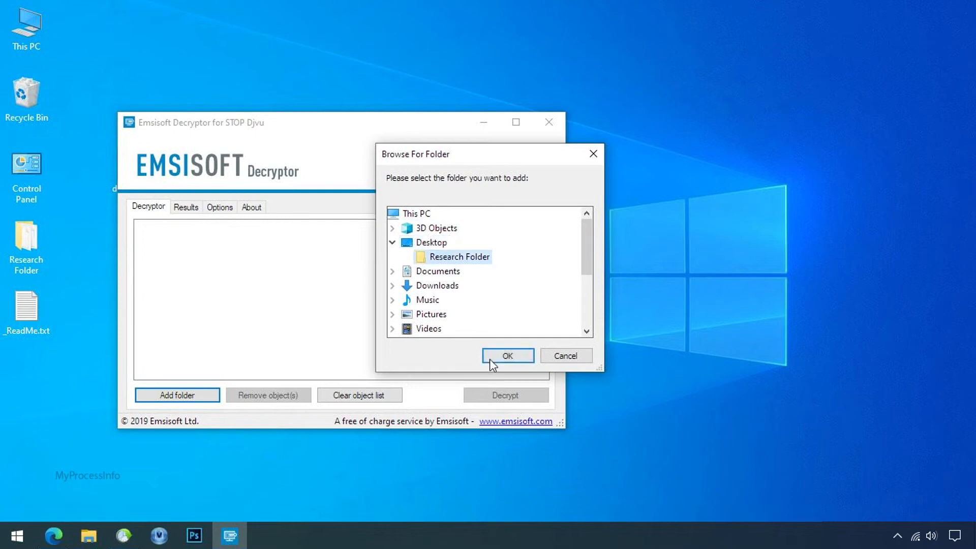
{"action": "left_click", "coordinate": [507, 356]}
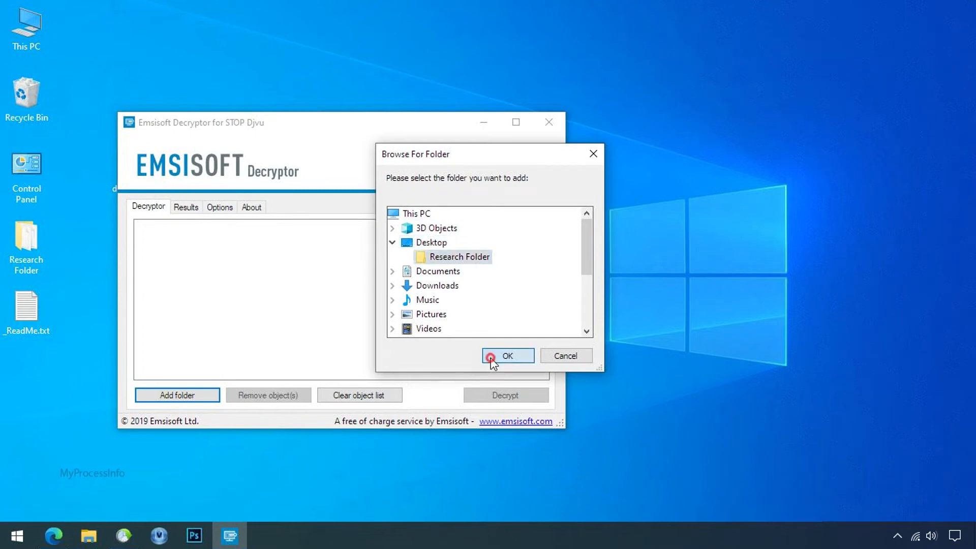
{"action": "left_click", "coordinate": [507, 356]}
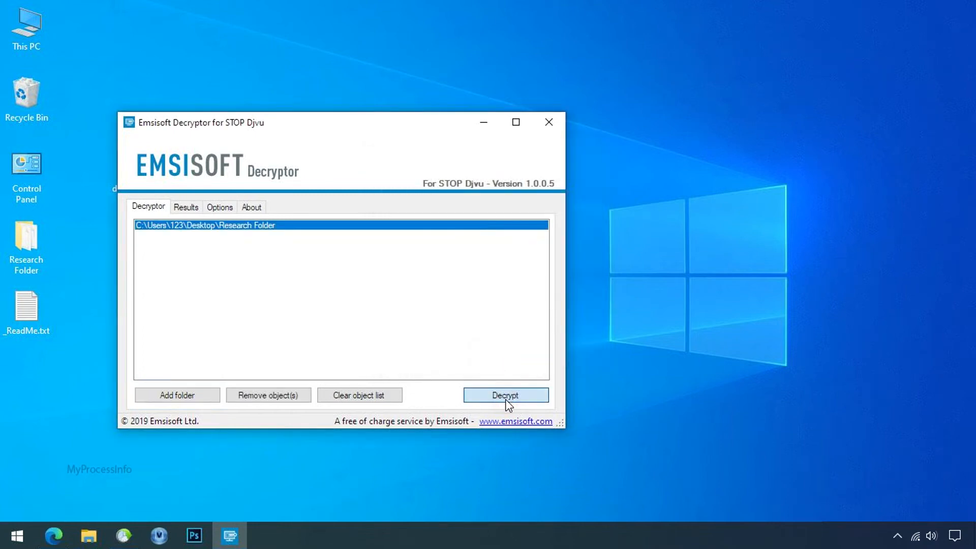
{"action": "left_click", "coordinate": [506, 394]}
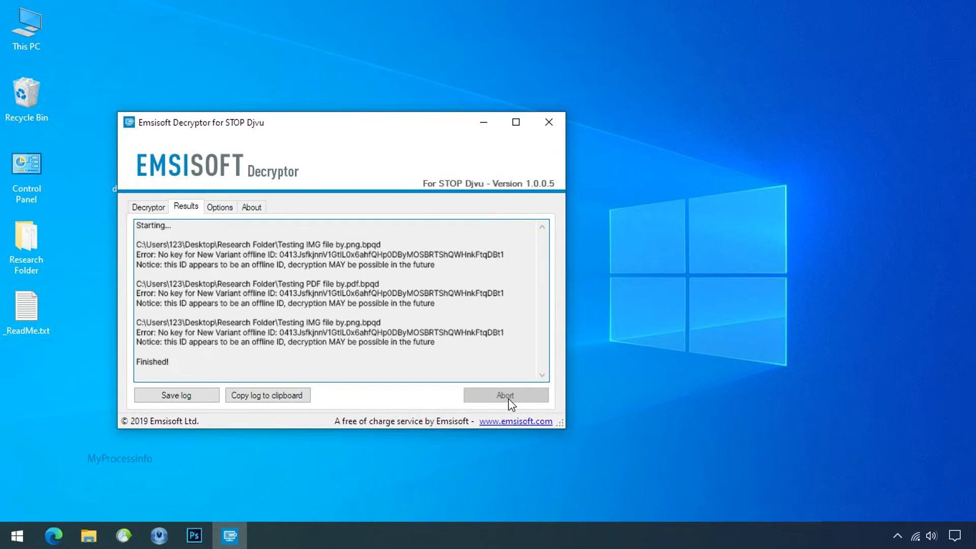
{"action": "mouse_move", "coordinate": [583, 391]}
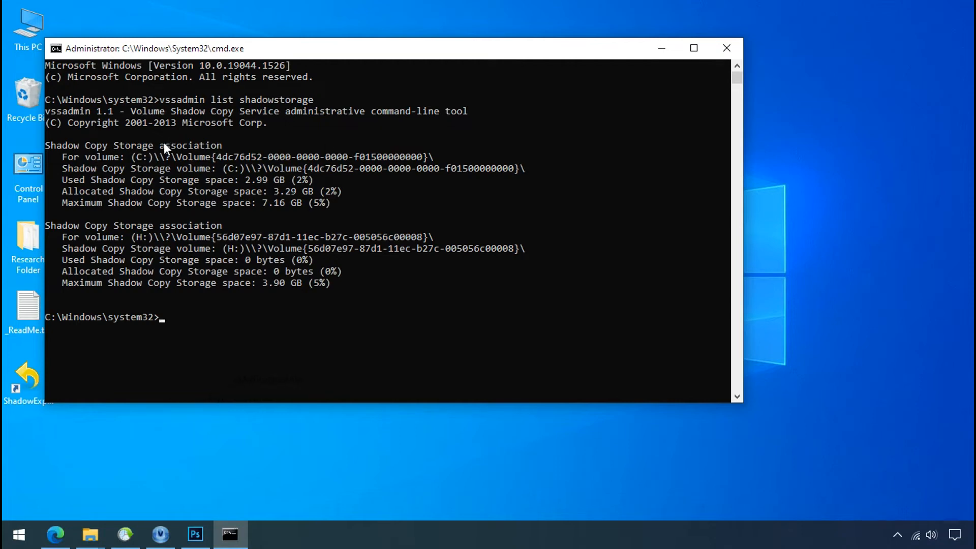
{"action": "mouse_move", "coordinate": [293, 195]}
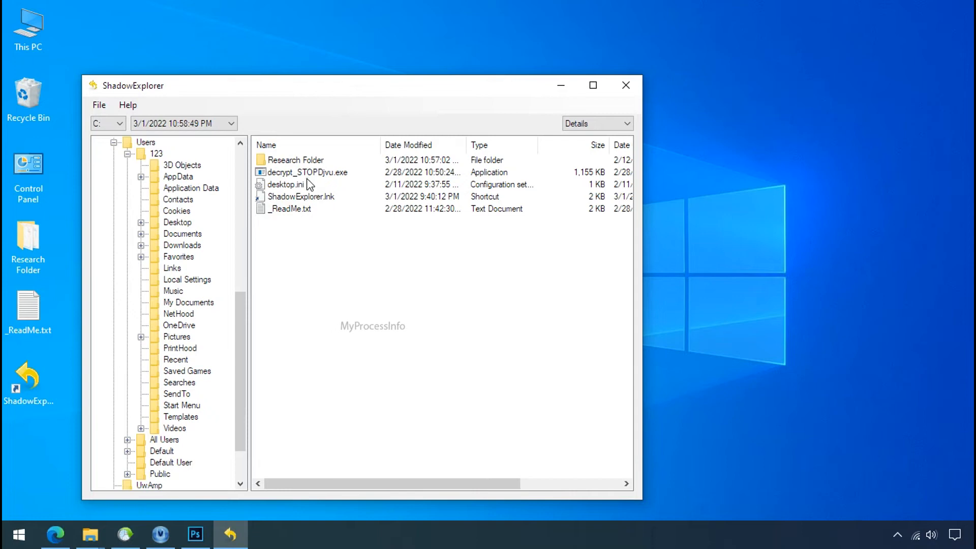
Start exporting Research Folder, then download the ShadowExplorer 0.9 installer from shadowexplorer.com
{"action": "right_click", "coordinate": [296, 160]}
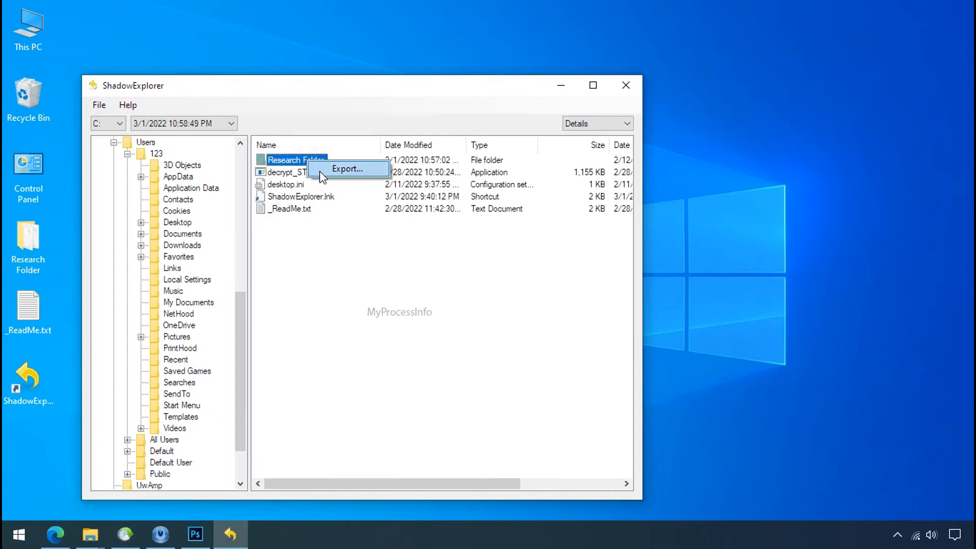
{"action": "left_click", "coordinate": [346, 168]}
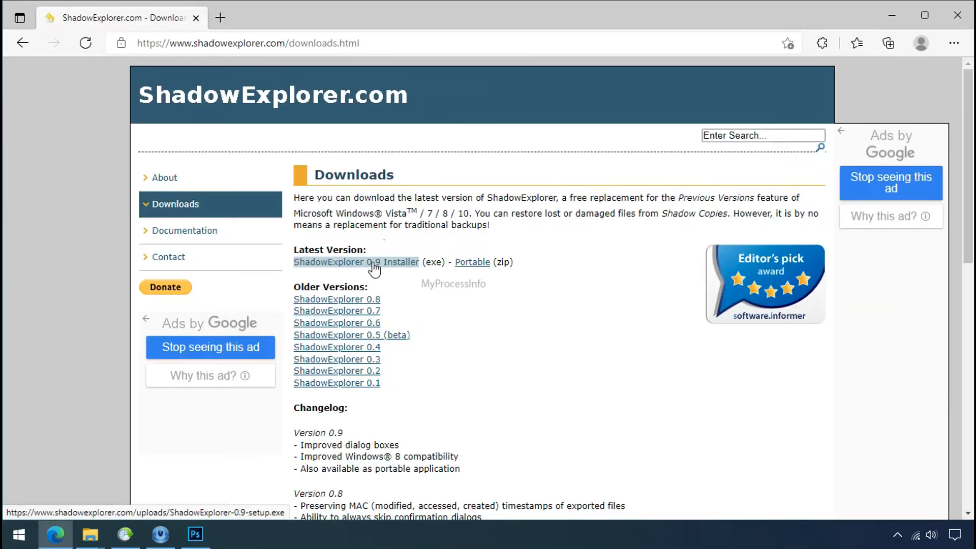
{"action": "left_click", "coordinate": [355, 261]}
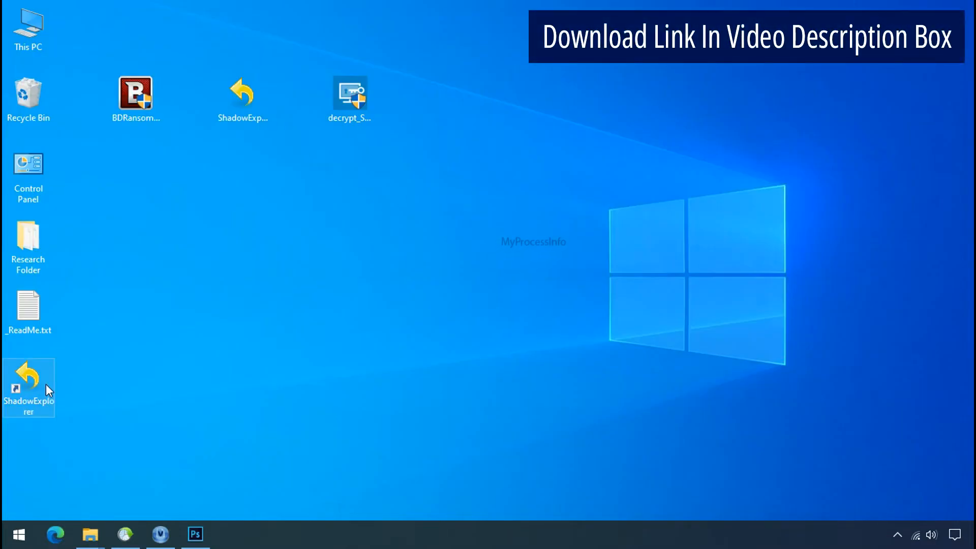
Launch ShadowExplorer, keep drive C: and the 3/1/2022 10:58:49 PM snapshot, and browse to Users\123
{"action": "double_click", "coordinate": [28, 387]}
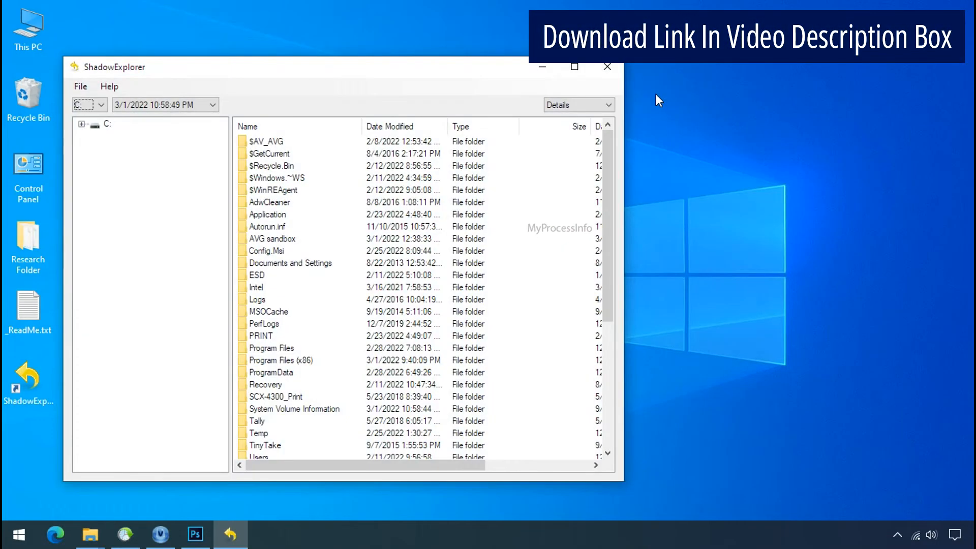
{"action": "left_click", "coordinate": [100, 105]}
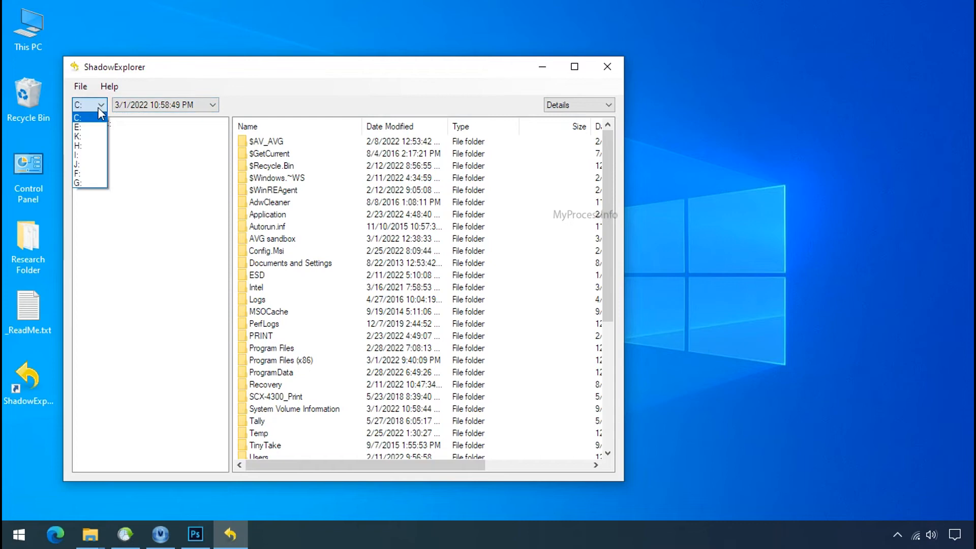
{"action": "left_click", "coordinate": [76, 117]}
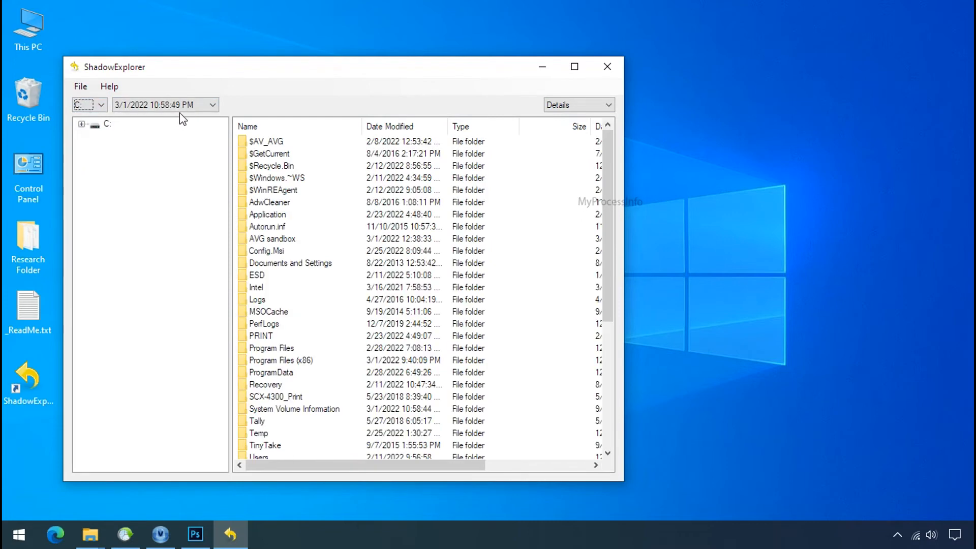
{"action": "left_click", "coordinate": [212, 105]}
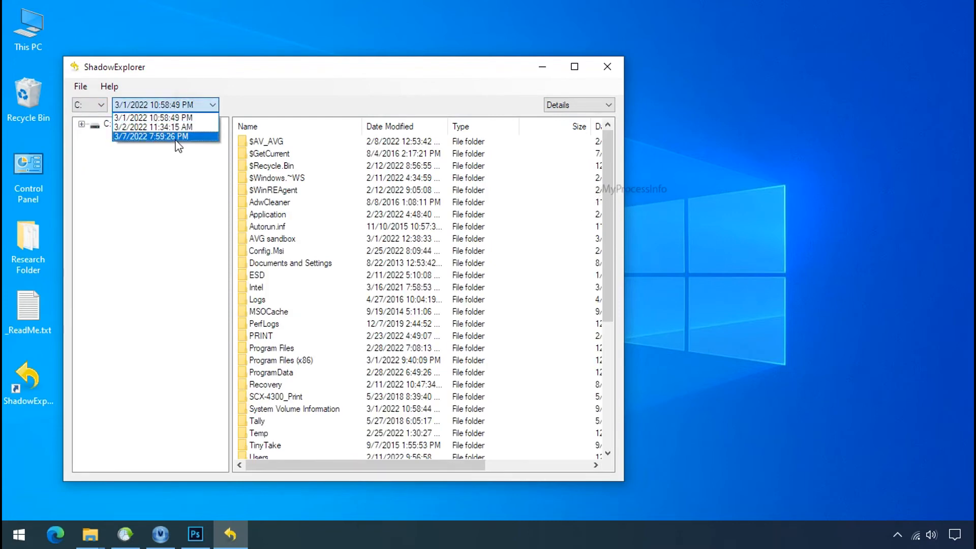
{"action": "left_click", "coordinate": [152, 117]}
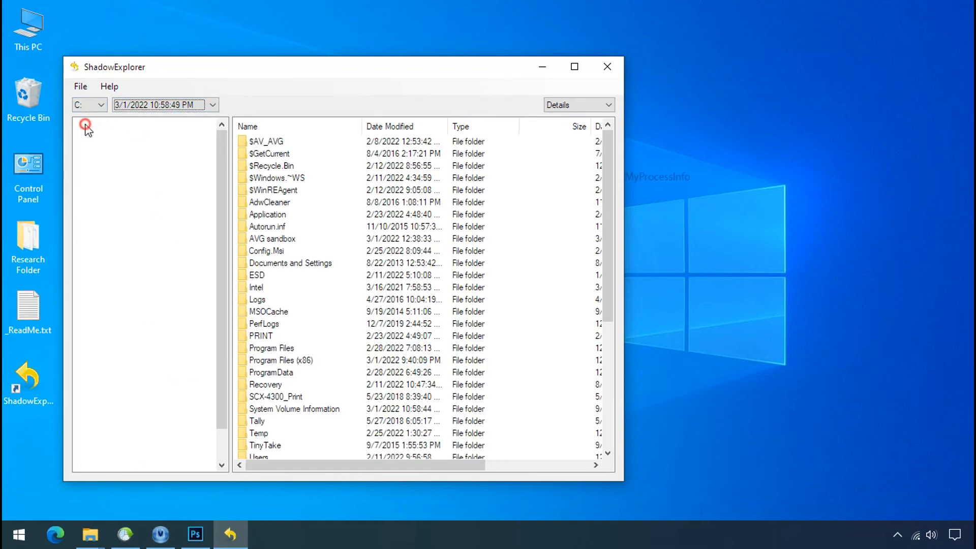
{"action": "left_click", "coordinate": [85, 124]}
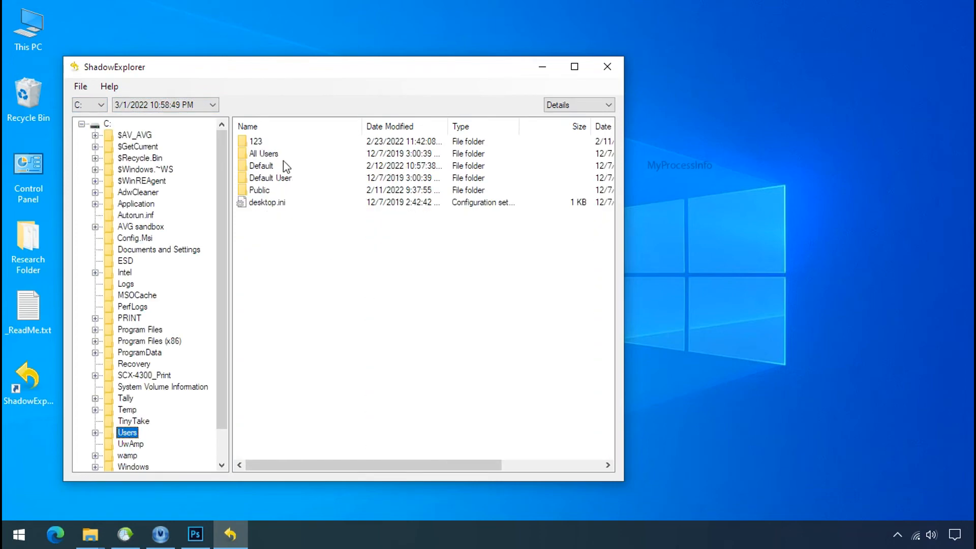
{"action": "left_click", "coordinate": [96, 432]}
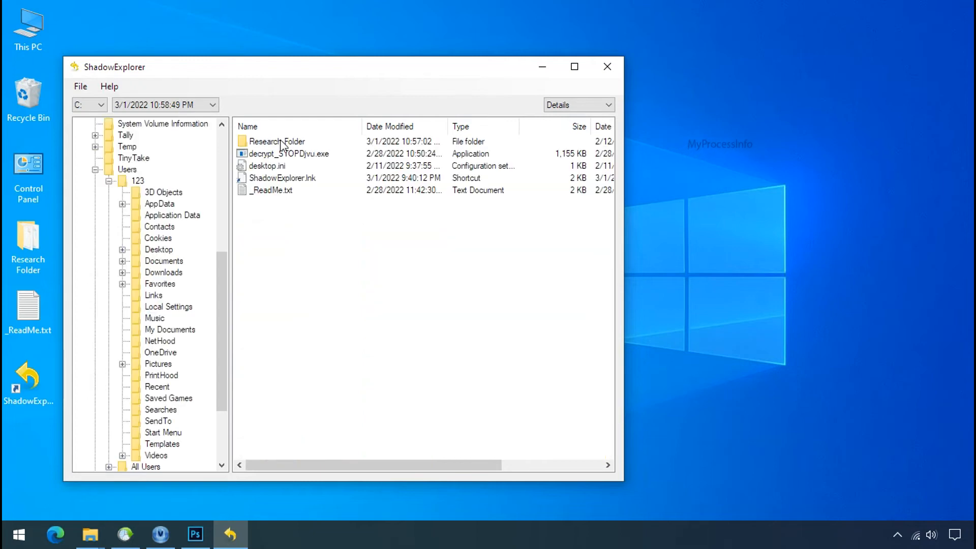
Export the shadow-copy Research Folder into G:\Recover and minimize ShadowExplorer
{"action": "right_click", "coordinate": [277, 140]}
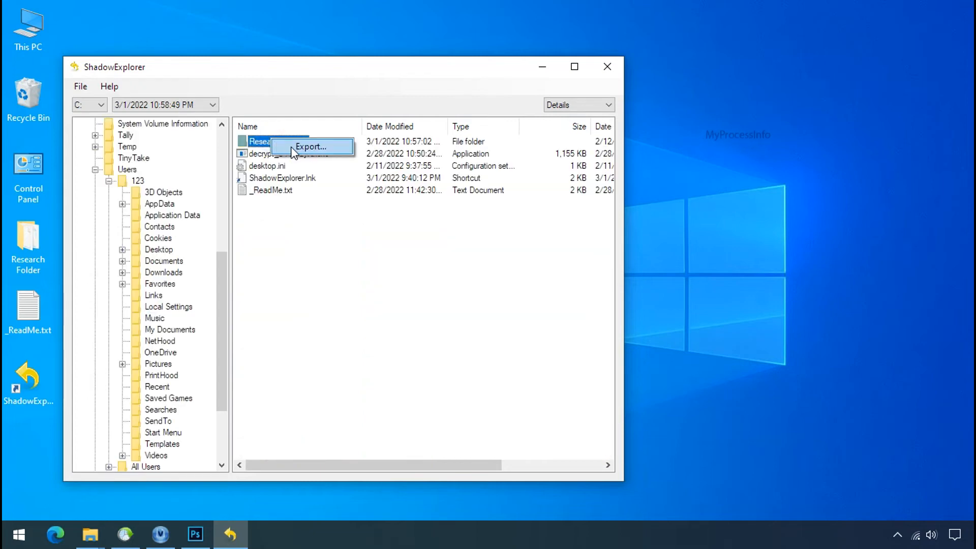
{"action": "left_click", "coordinate": [311, 146]}
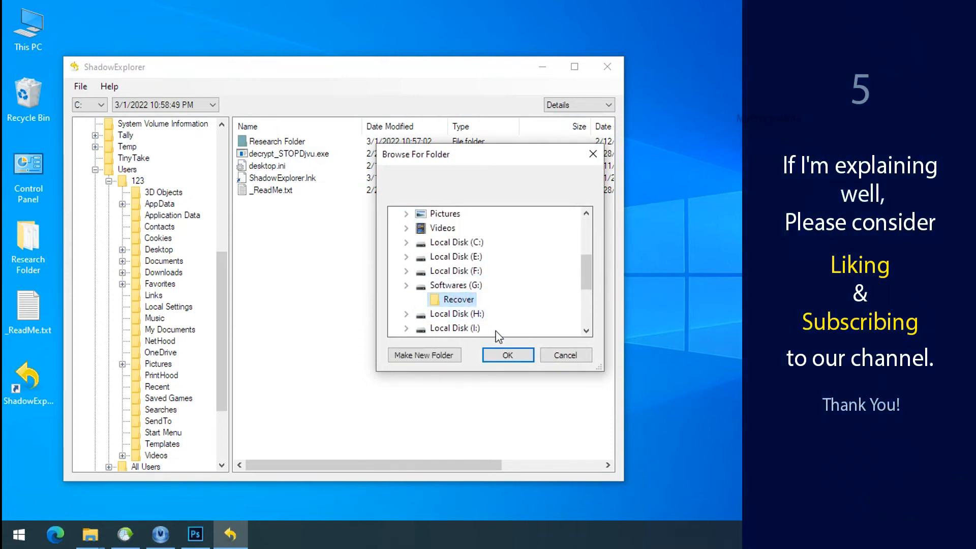
{"action": "left_click", "coordinate": [506, 354]}
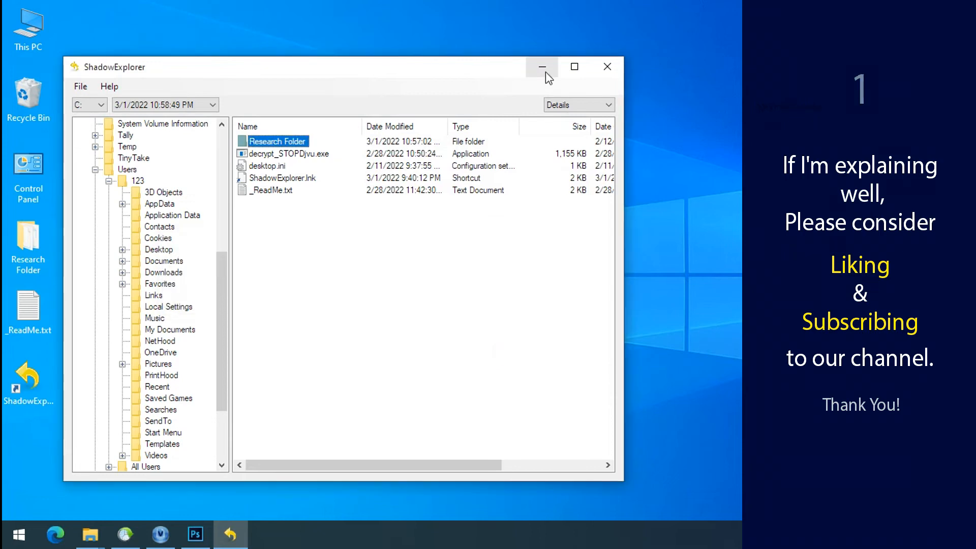
{"action": "left_click", "coordinate": [540, 67]}
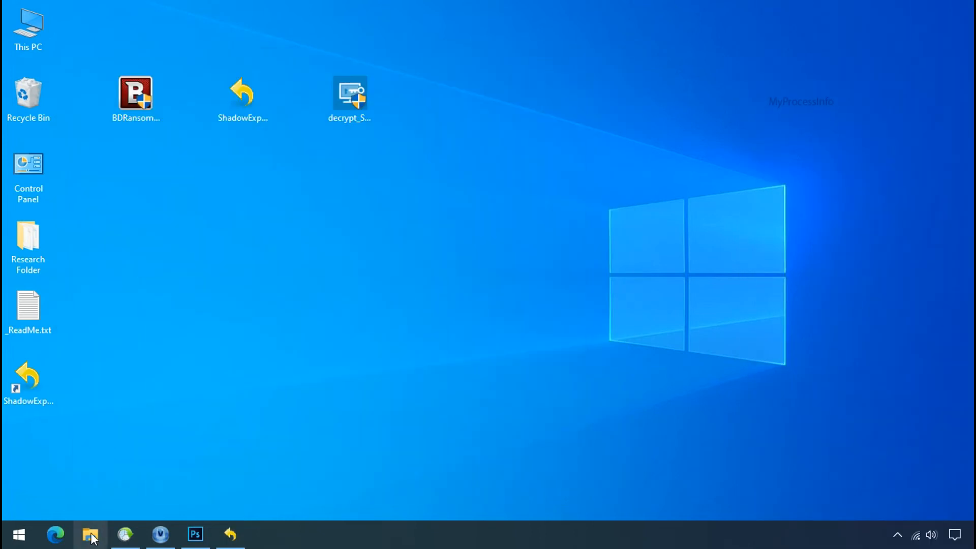
Browse to G:\Recover\Research Folder to see the restored PNG, PDF and XLSX test files
{"action": "left_click", "coordinate": [91, 534]}
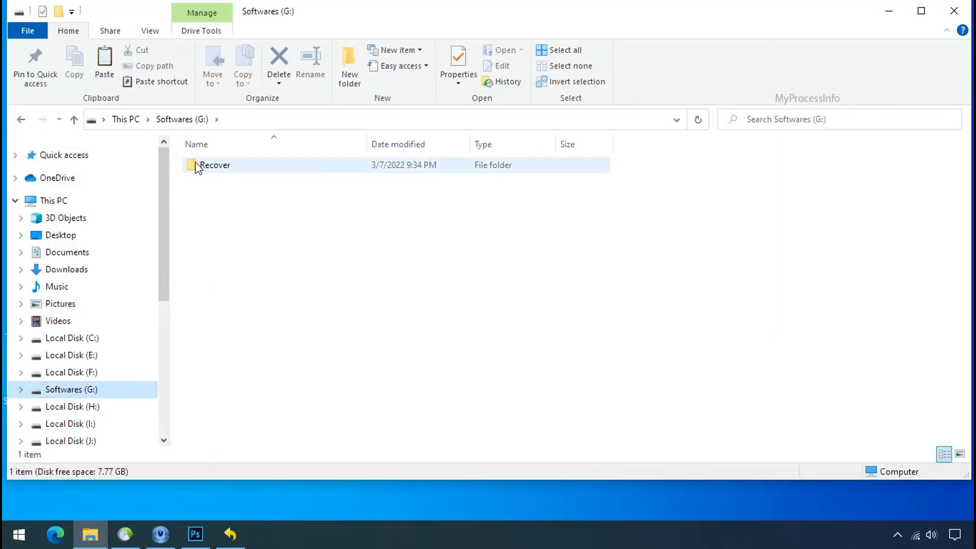
{"action": "double_click", "coordinate": [214, 164]}
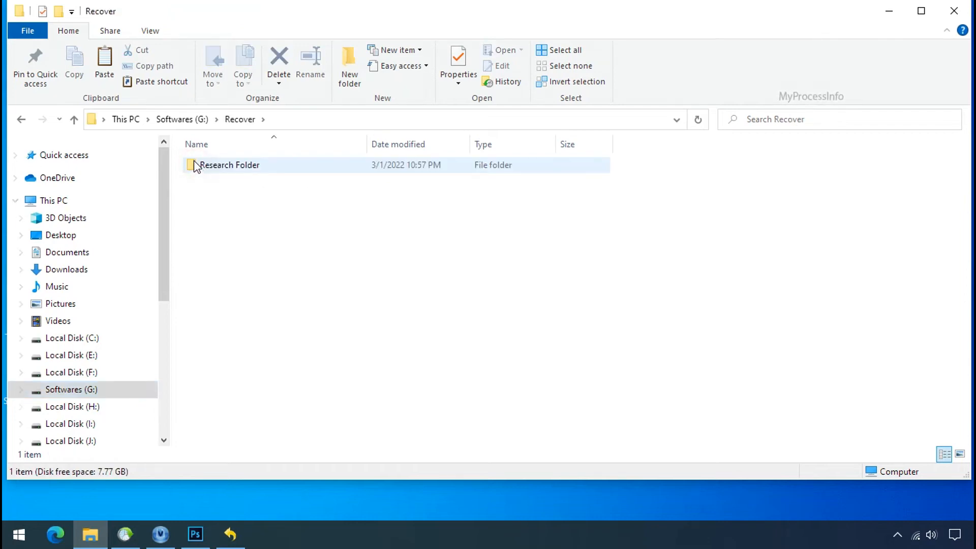
{"action": "double_click", "coordinate": [230, 164]}
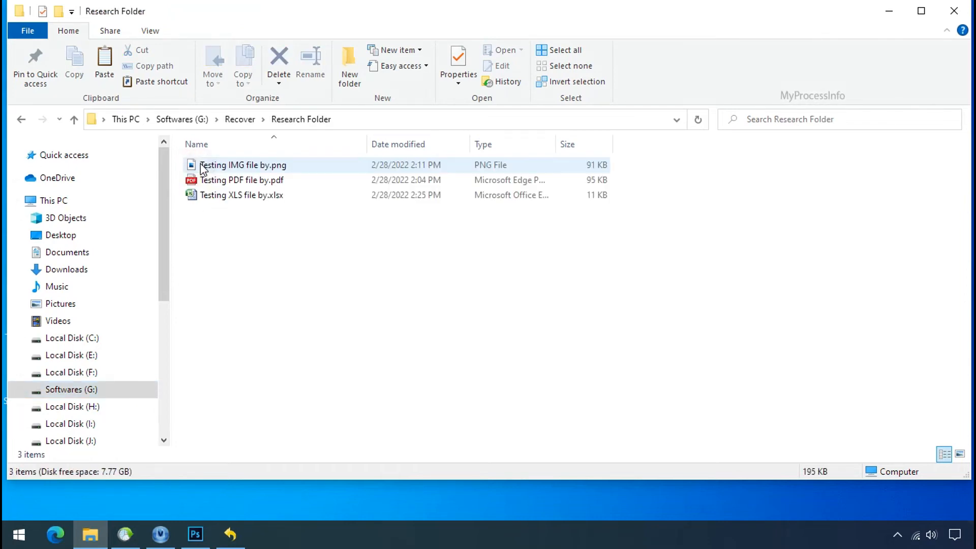
{"action": "left_click", "coordinate": [242, 180]}
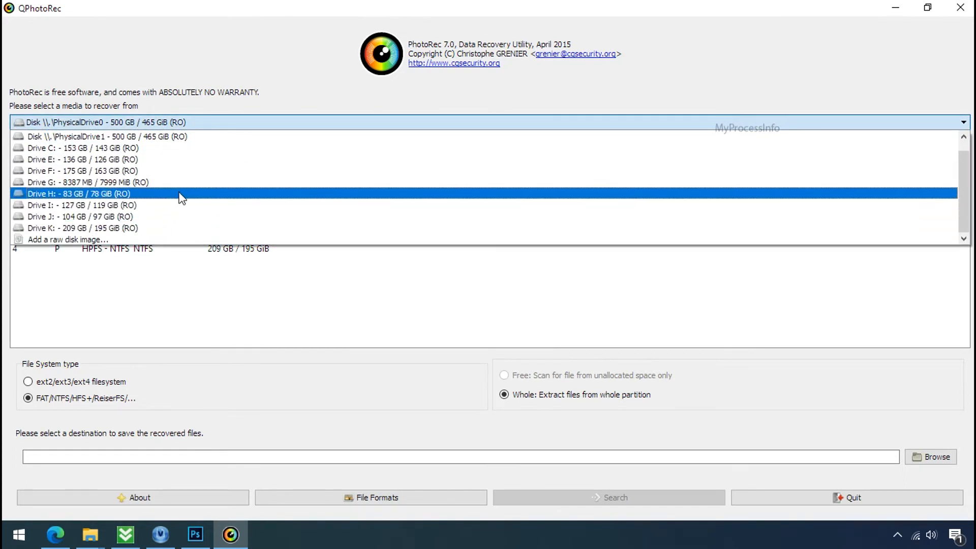
Review G:\RESEARCH's PNG files and pick a context-menu option on executable.exe
{"action": "left_click", "coordinate": [106, 122]}
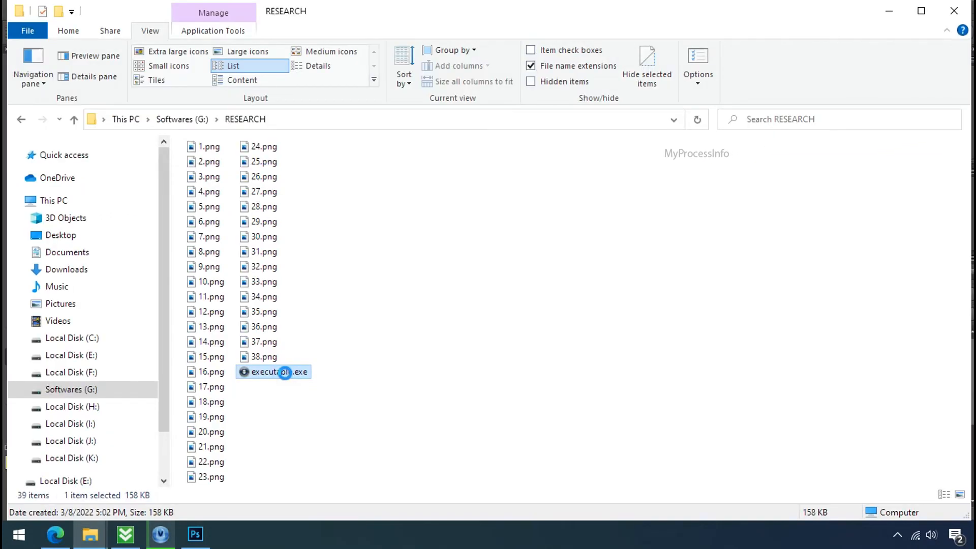
{"action": "right_click", "coordinate": [279, 372]}
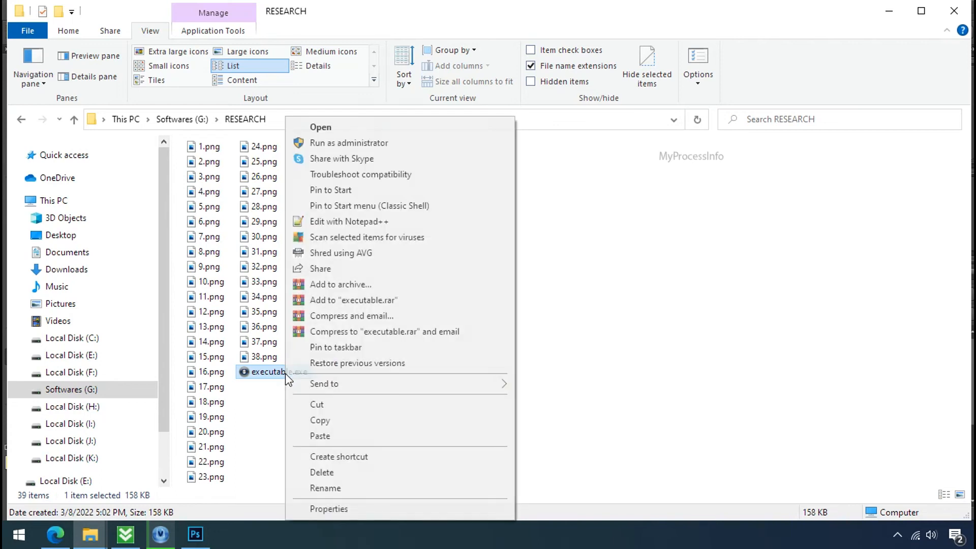
{"action": "left_click", "coordinate": [407, 327]}
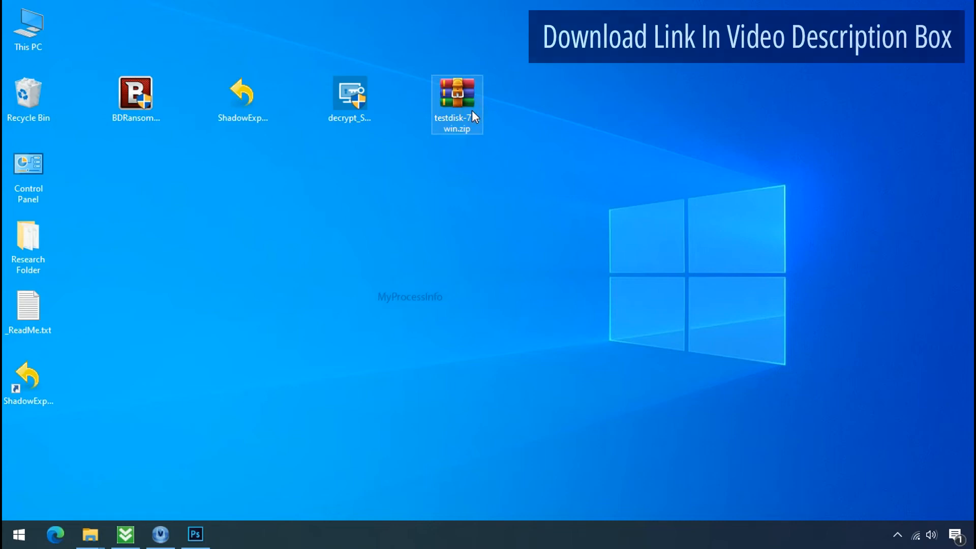
Extract the TestDisk zip into its own testdisk-7.0.win folder and enter it
{"action": "right_click", "coordinate": [456, 103]}
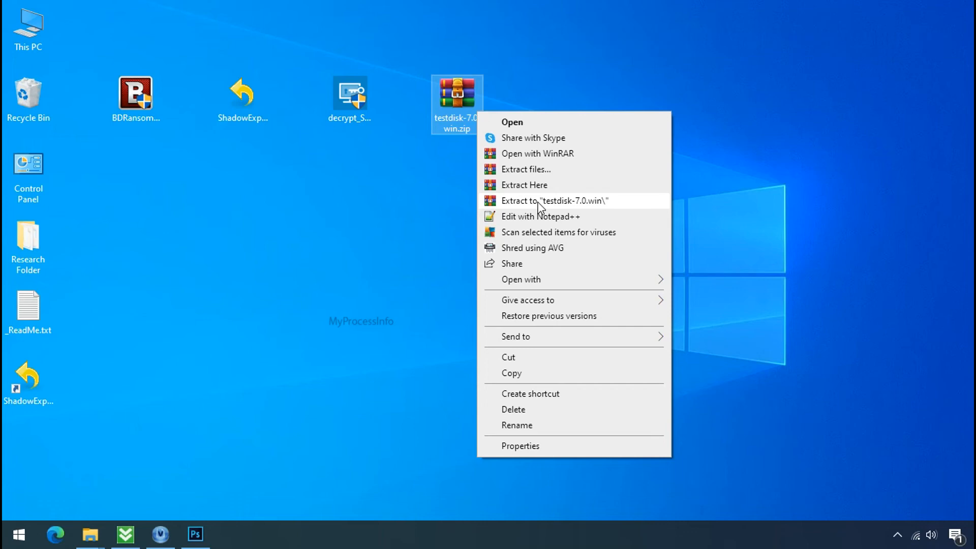
{"action": "left_click", "coordinate": [555, 200]}
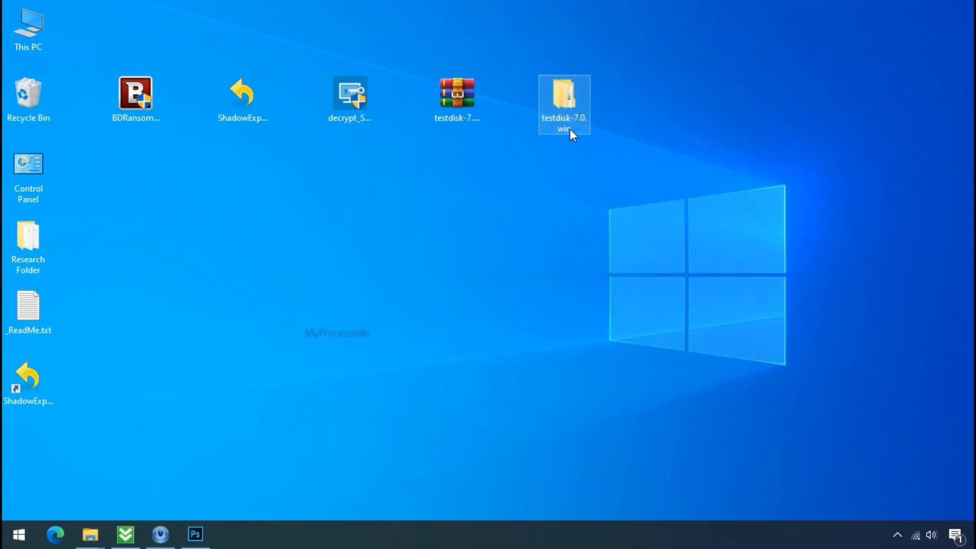
{"action": "double_click", "coordinate": [562, 103]}
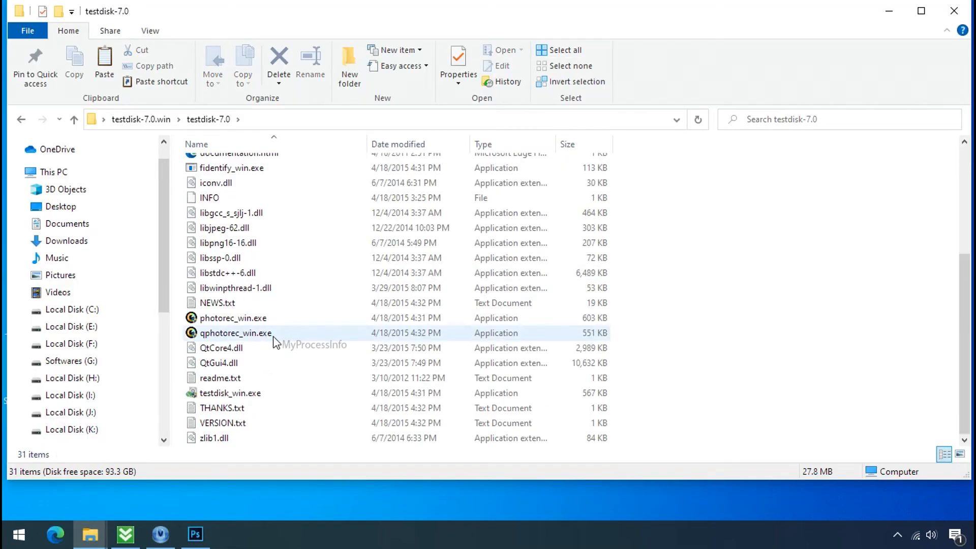
Launch qphotorec_win.exe from the extracted folder
{"action": "left_click", "coordinate": [234, 333]}
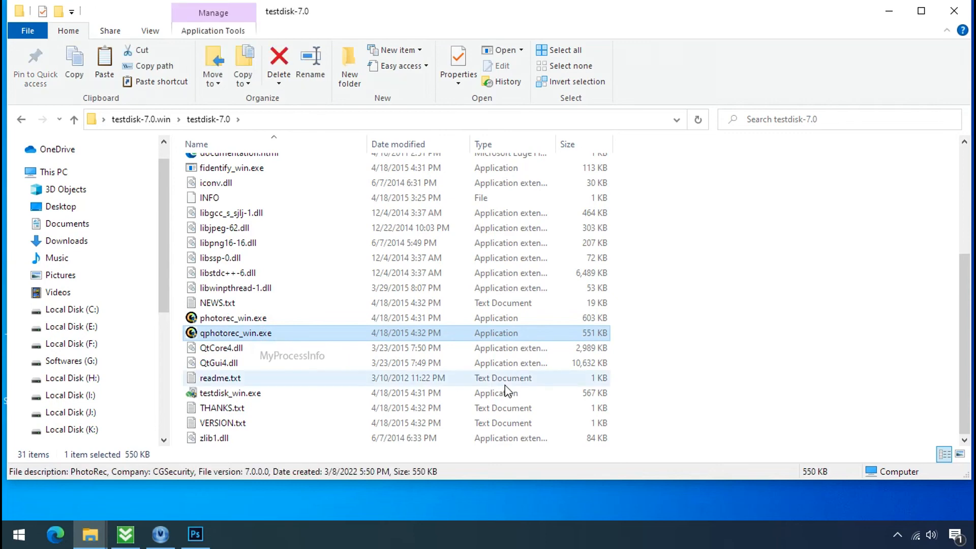
{"action": "double_click", "coordinate": [234, 333]}
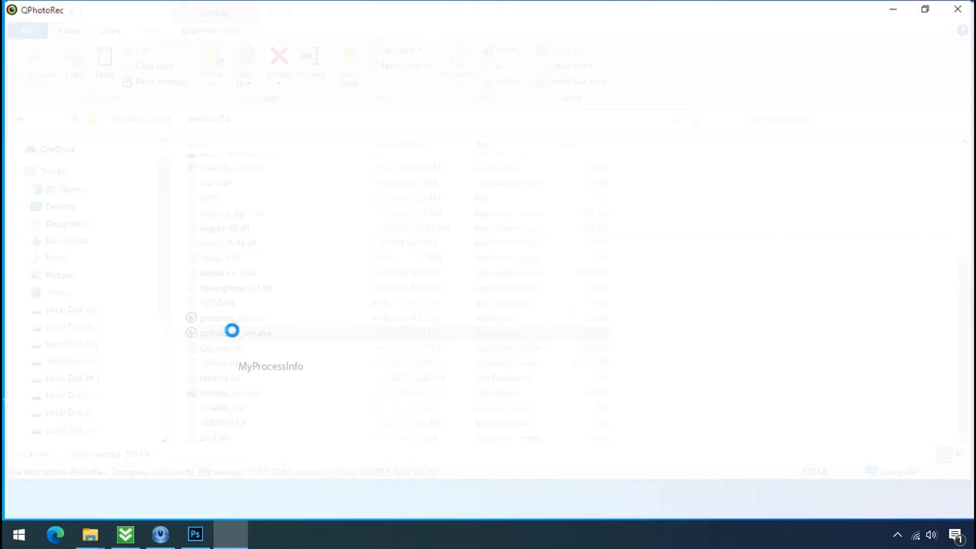
Choose Drive C: as the QPhotoRec recovery source
{"action": "double_click", "coordinate": [235, 333]}
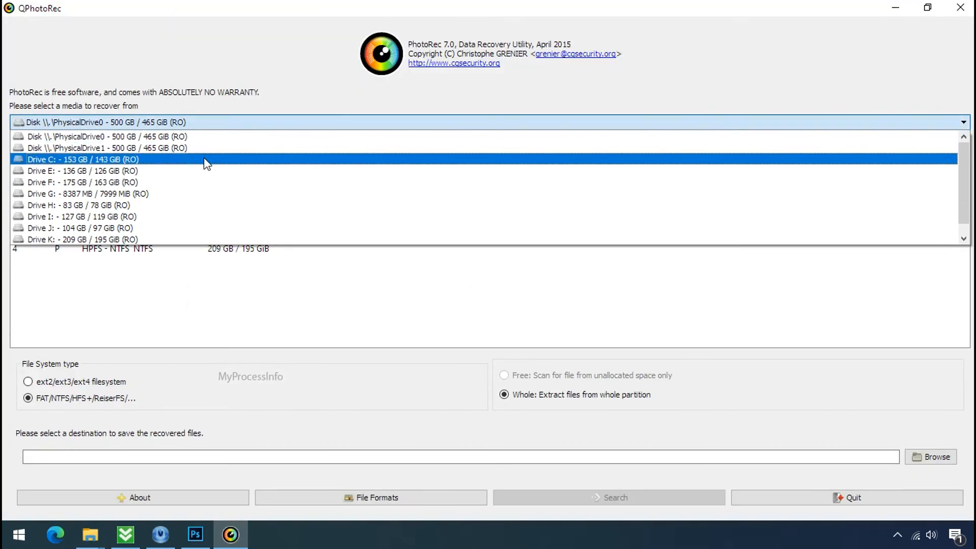
{"action": "left_click", "coordinate": [82, 160]}
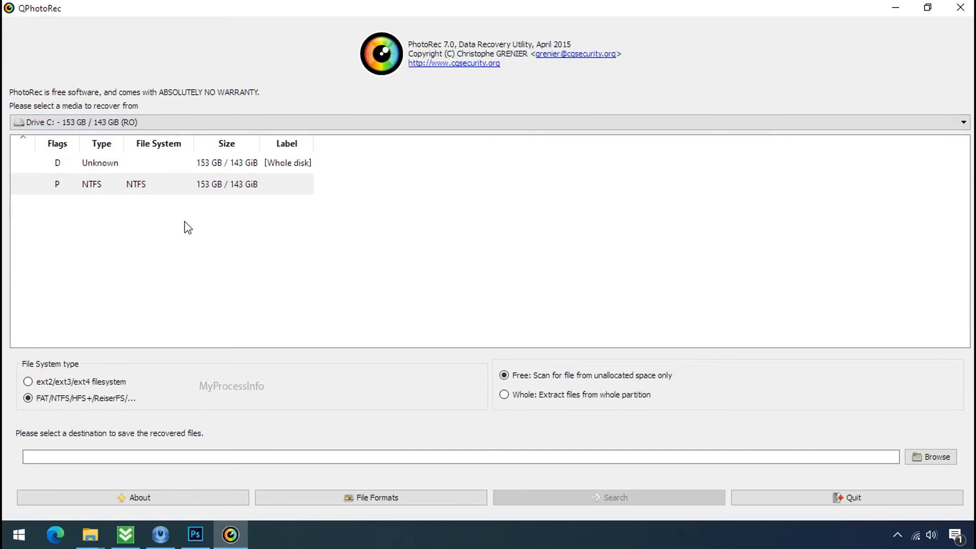
{"action": "left_click", "coordinate": [370, 497]}
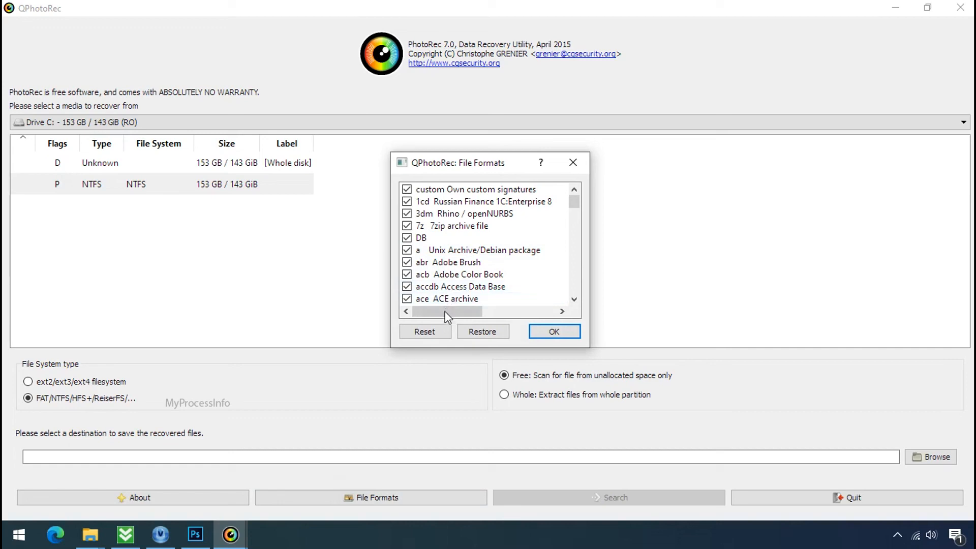
Reset the file formats so only png is recovered
{"action": "left_click", "coordinate": [424, 331]}
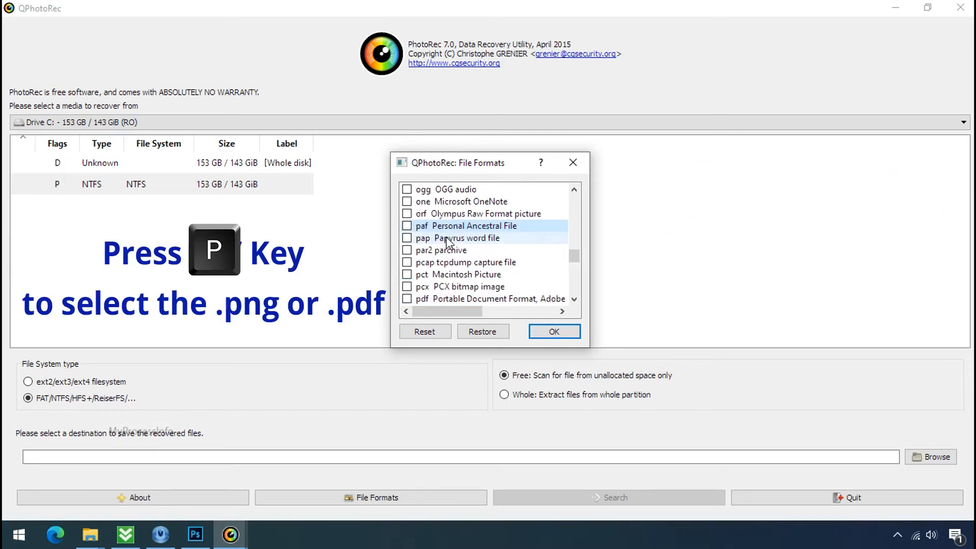
{"action": "scroll", "scroll_direction": "down", "scroll_amount": 3}
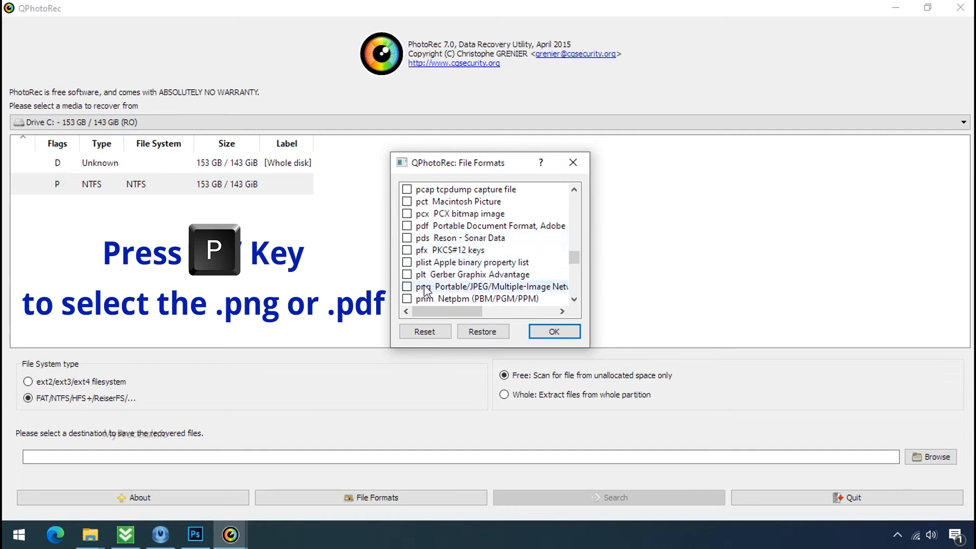
{"action": "left_click", "coordinate": [407, 286]}
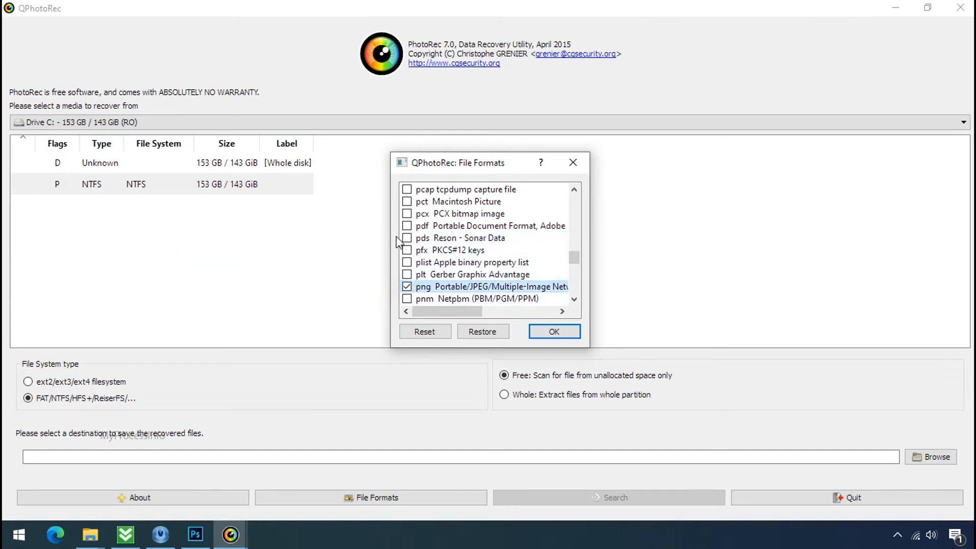
{"action": "left_click", "coordinate": [553, 331]}
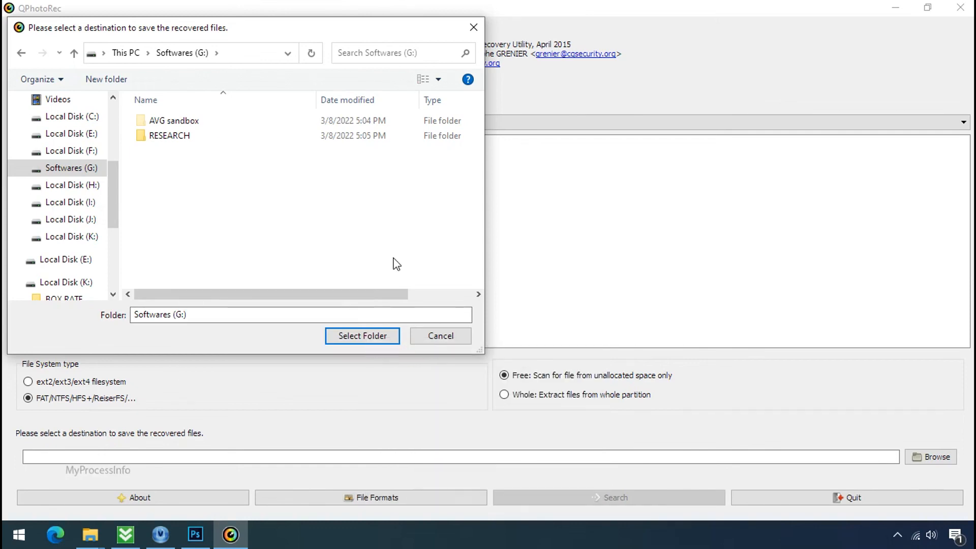
Create a Recovery folder on Softwares (G:) and select G:\Recovery as destination
{"action": "left_click", "coordinate": [166, 151]}
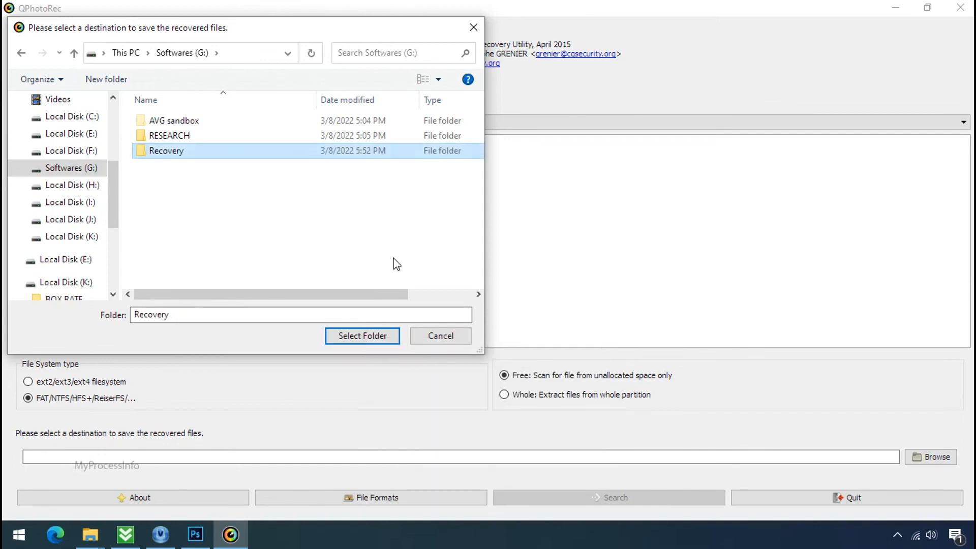
{"action": "left_click", "coordinate": [362, 335]}
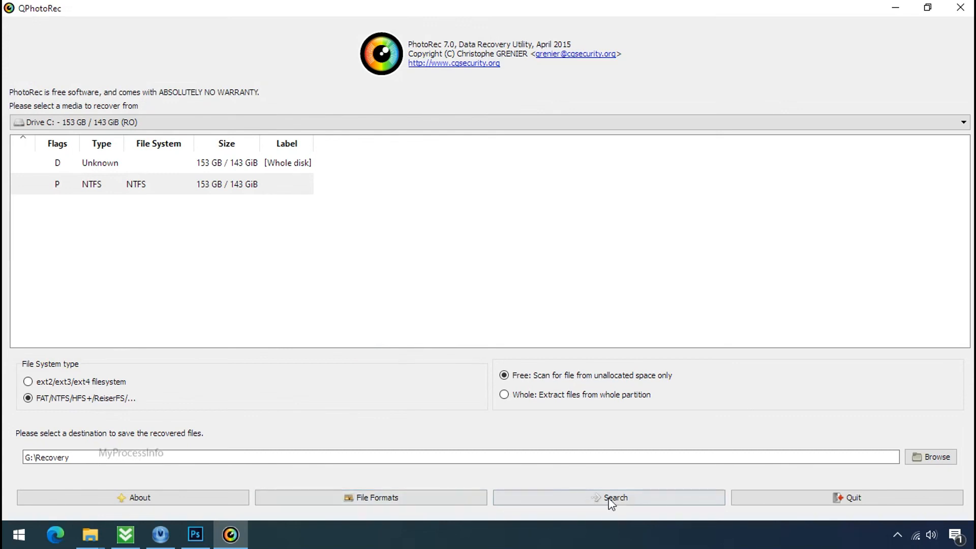
Start the QPhotoRec search so recovered images collect in G:\Recovery
{"action": "left_click", "coordinate": [608, 497]}
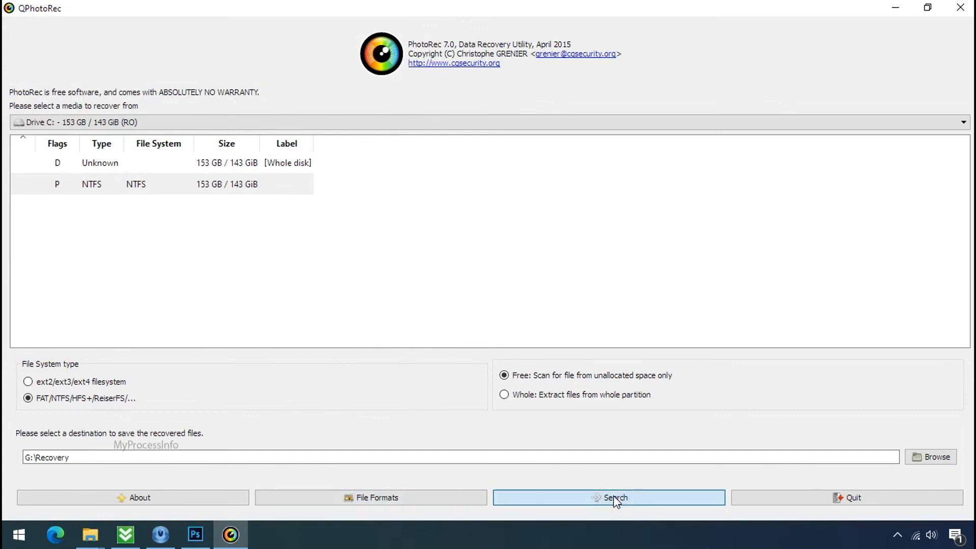
{"action": "left_click", "coordinate": [608, 497]}
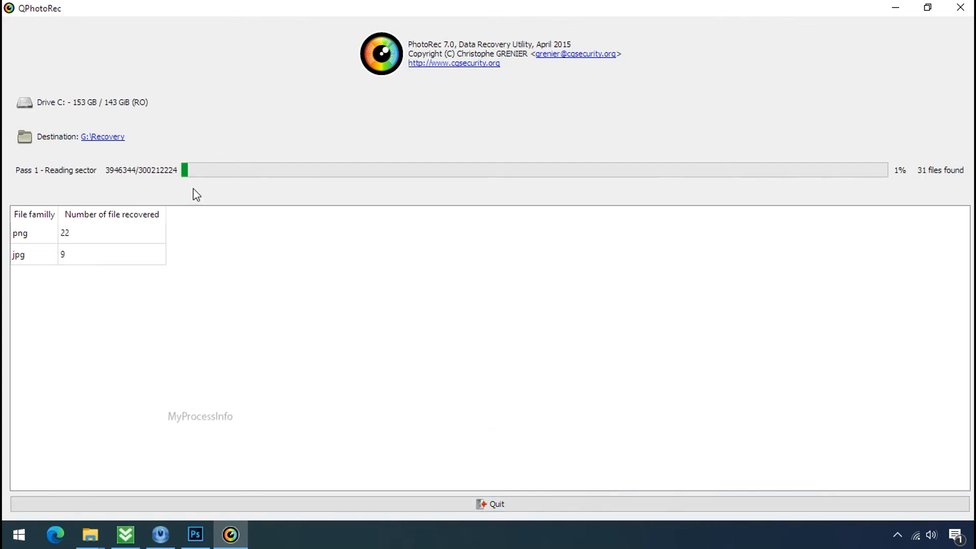
Browse G:\Recovery in File Explorer to view the recovered files in recup_dir.3
{"action": "left_click", "coordinate": [927, 7]}
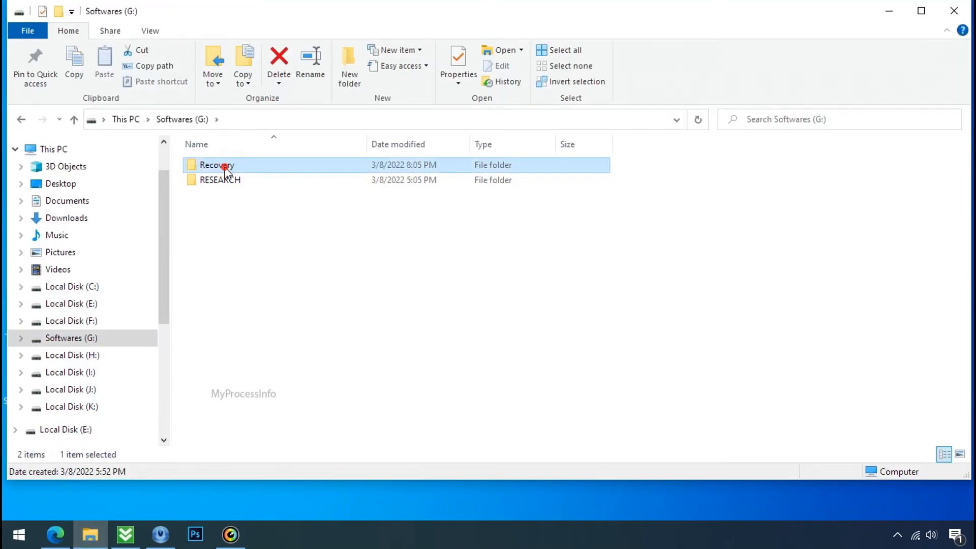
{"action": "double_click", "coordinate": [216, 164]}
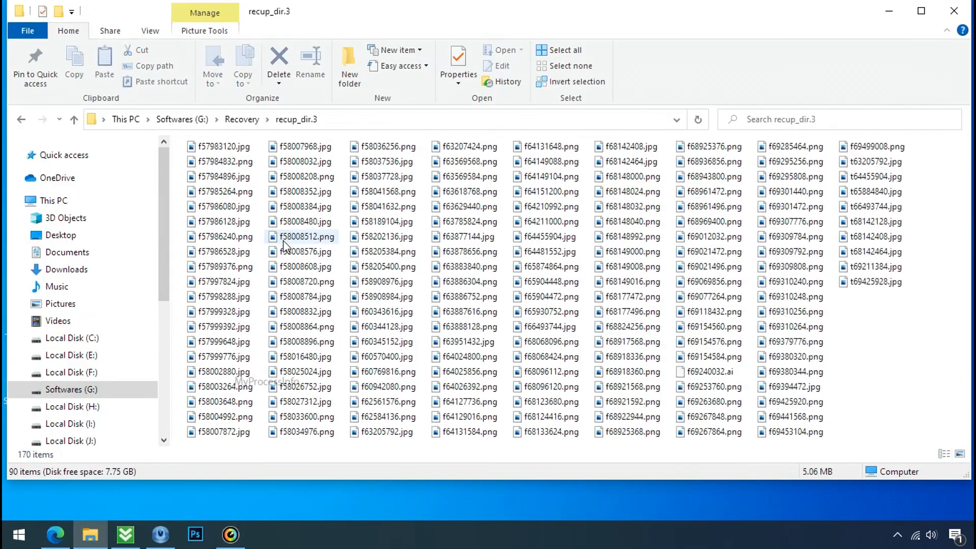